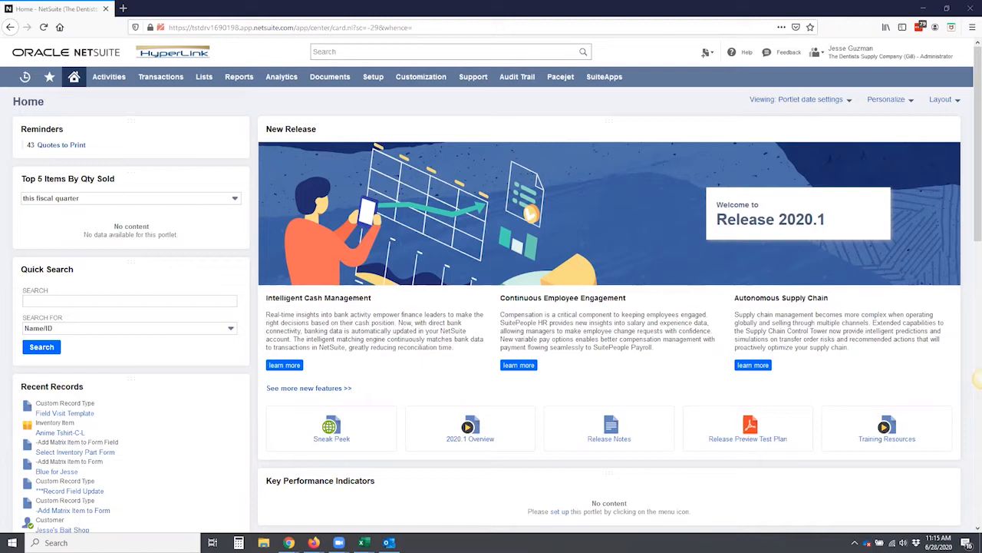
mouse_move(835, 165)
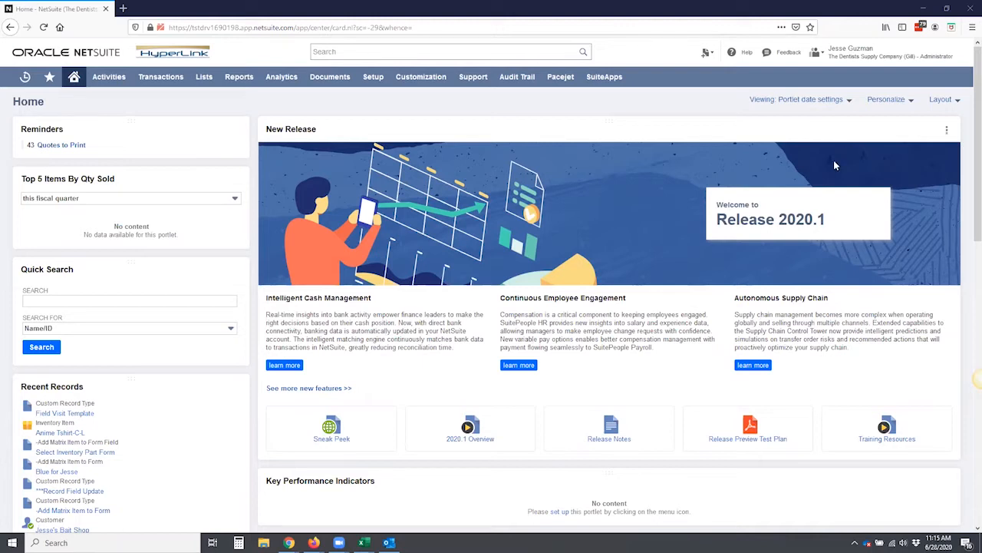
mouse_move(449, 181)
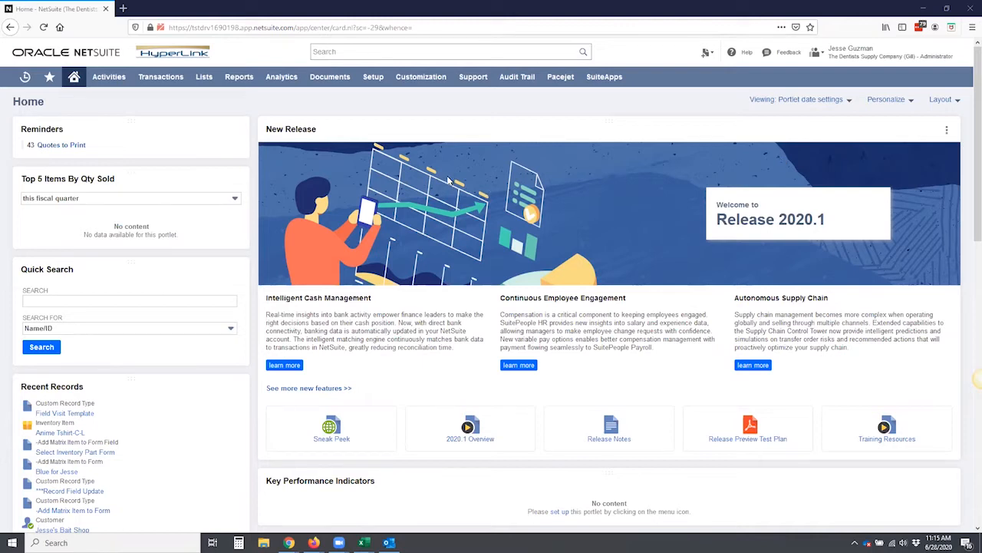
Open the Record Types list under Customization > Lists, Records, & Fields.
click(420, 76)
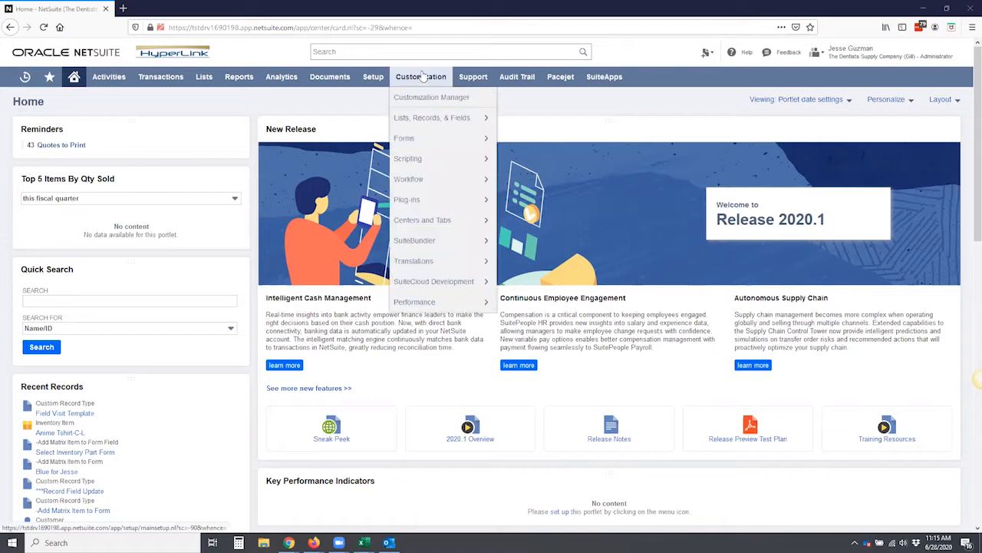
mouse_move(431, 117)
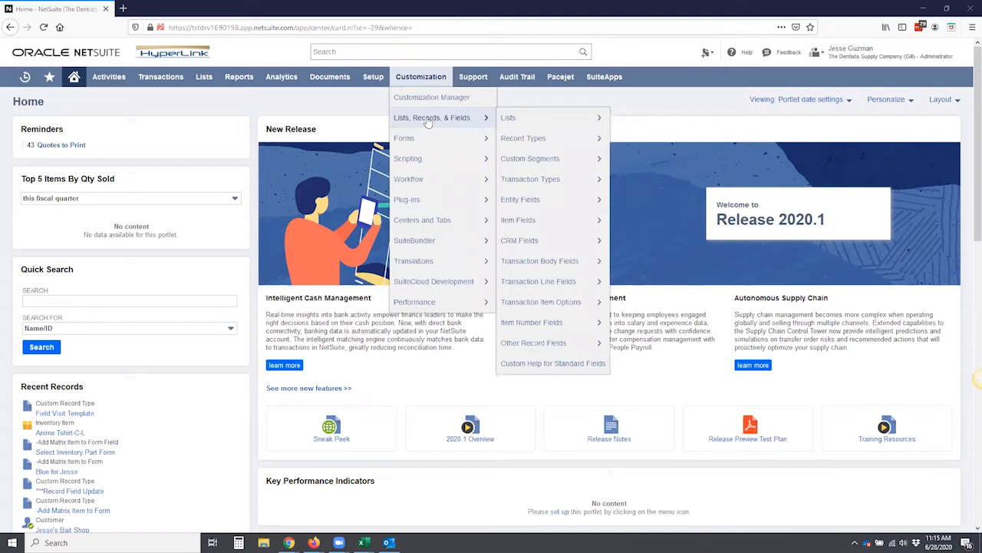
mouse_move(523, 138)
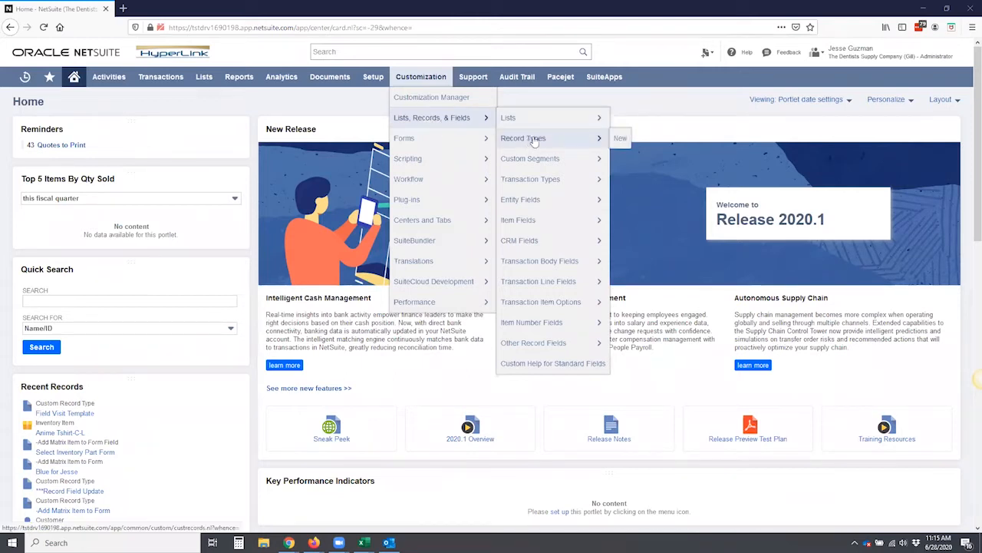
click(407, 158)
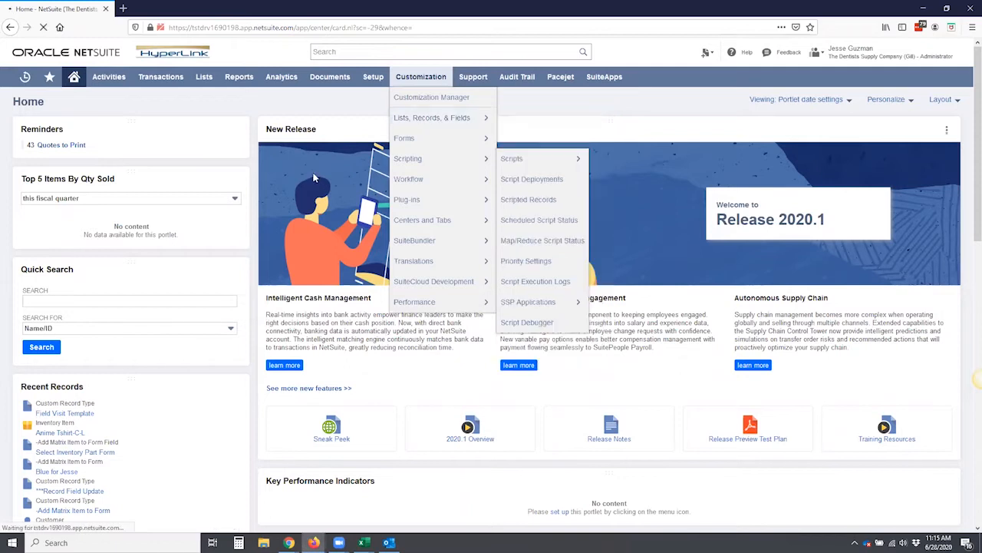
click(432, 117)
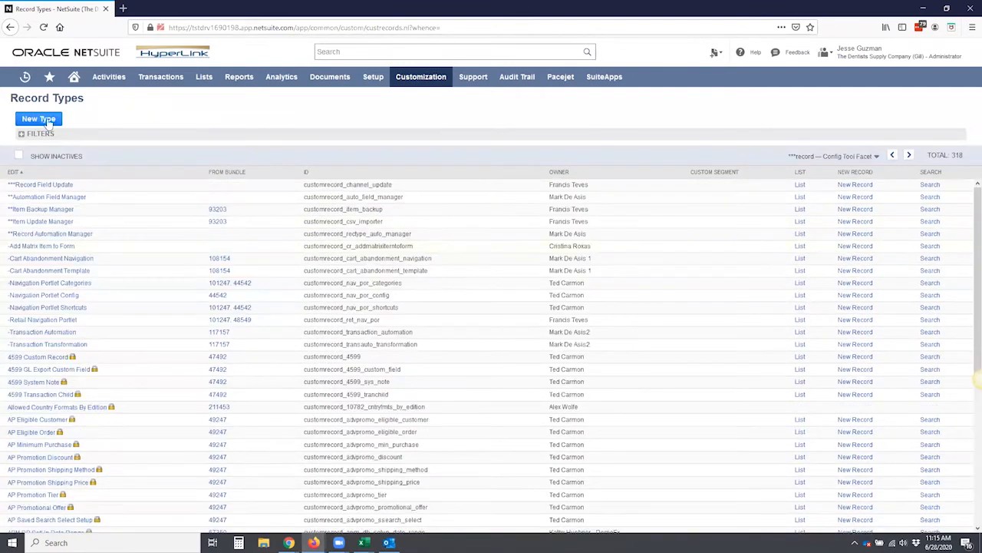
mouse_move(421, 76)
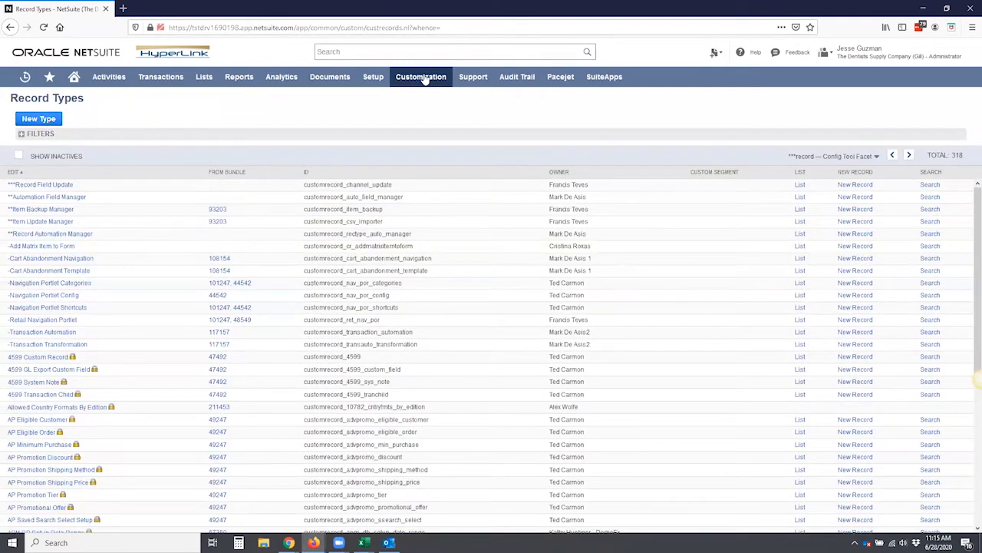
Start a blank Custom Record Type form from the Record Types New option.
click(420, 76)
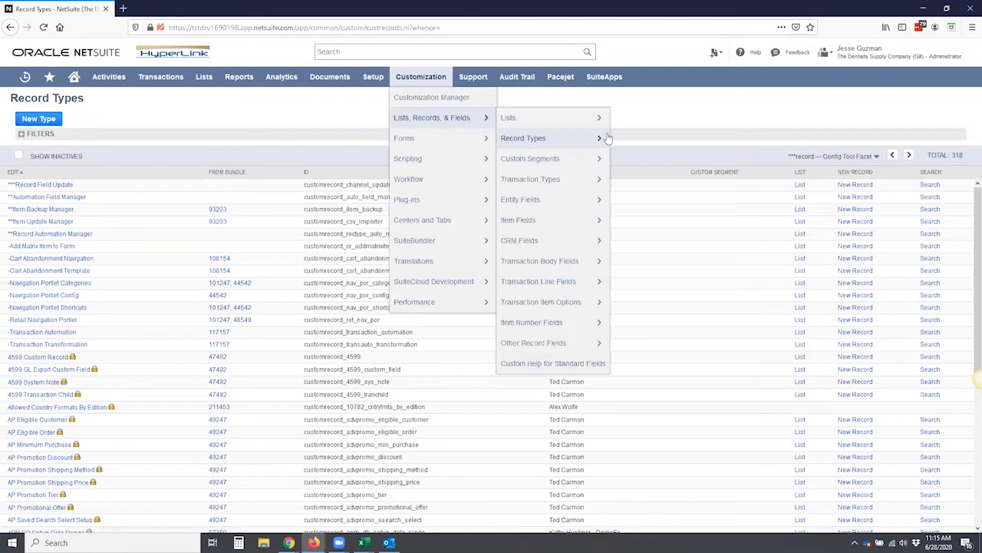
click(523, 137)
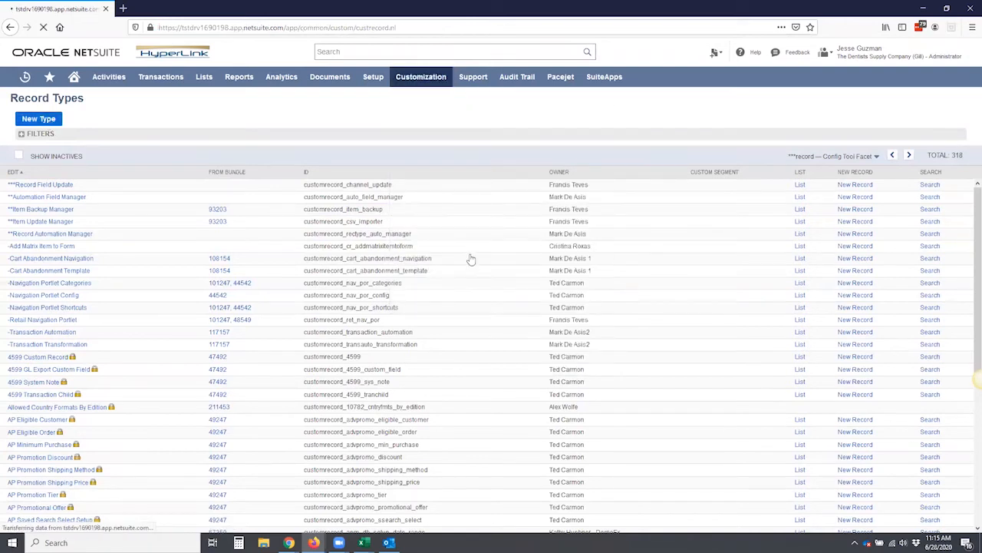
click(38, 118)
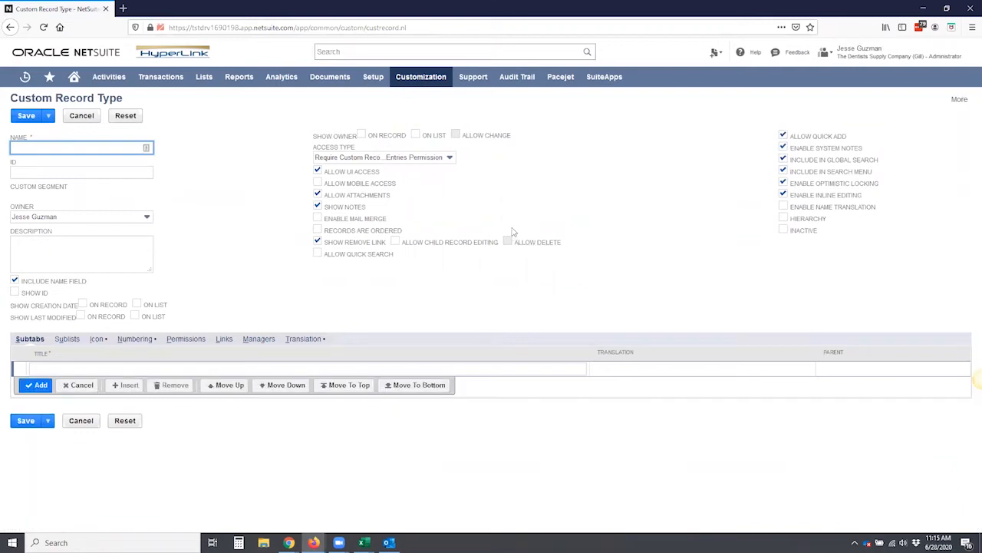
mouse_move(561, 237)
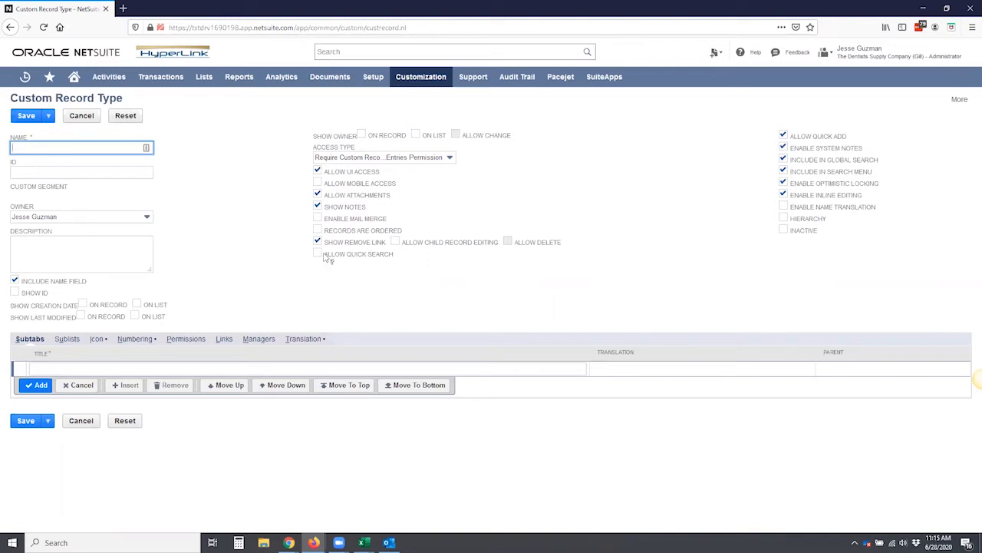
mouse_move(460, 125)
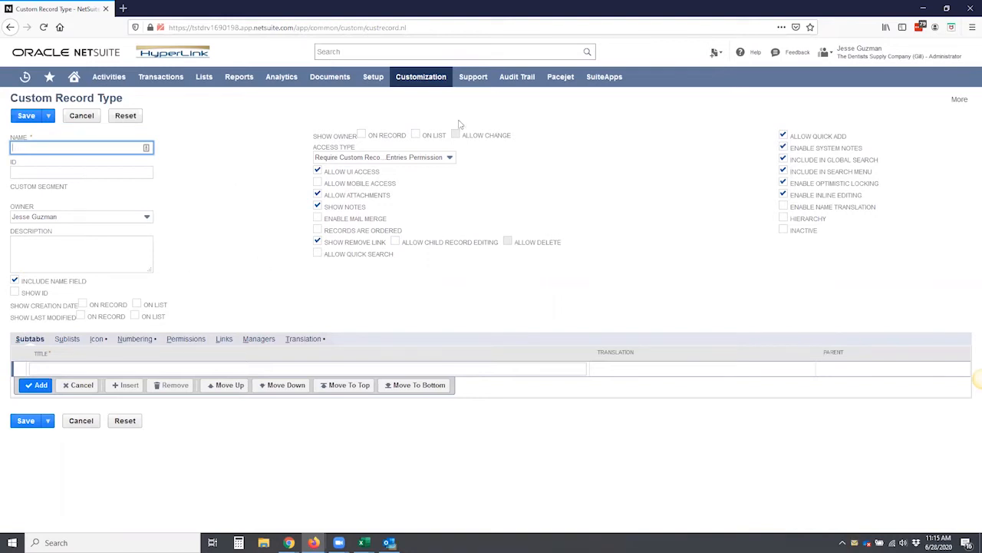
mouse_move(240, 244)
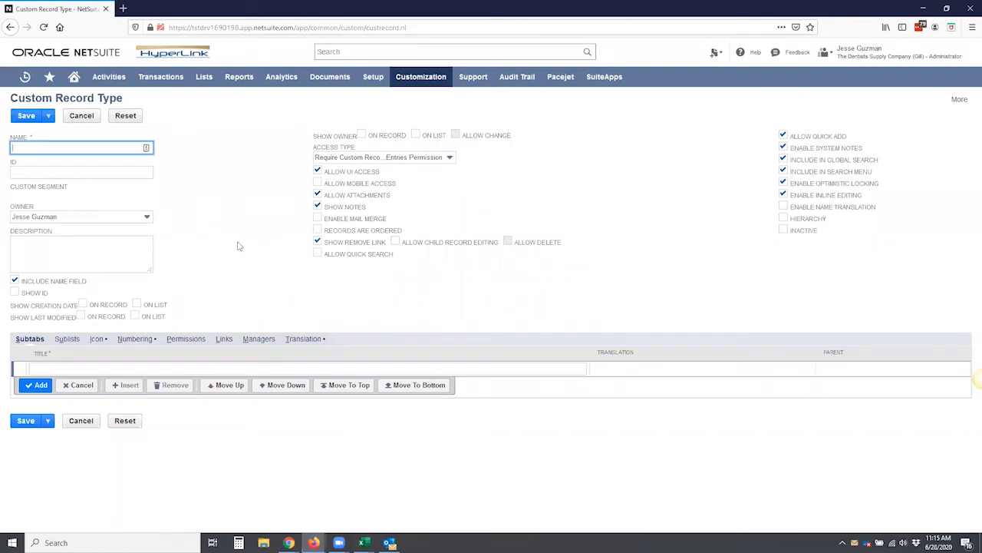
mouse_move(229, 243)
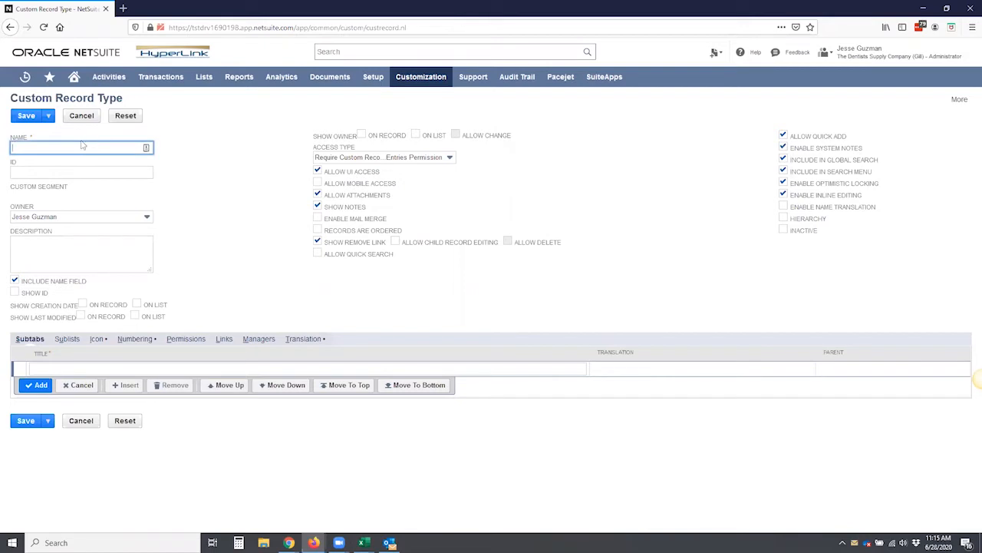
Name it 'Dental Field Visit Record', ID _dental_field_visit, description 'Used for dental field visits.'.
text(Dental Field Visit Record)
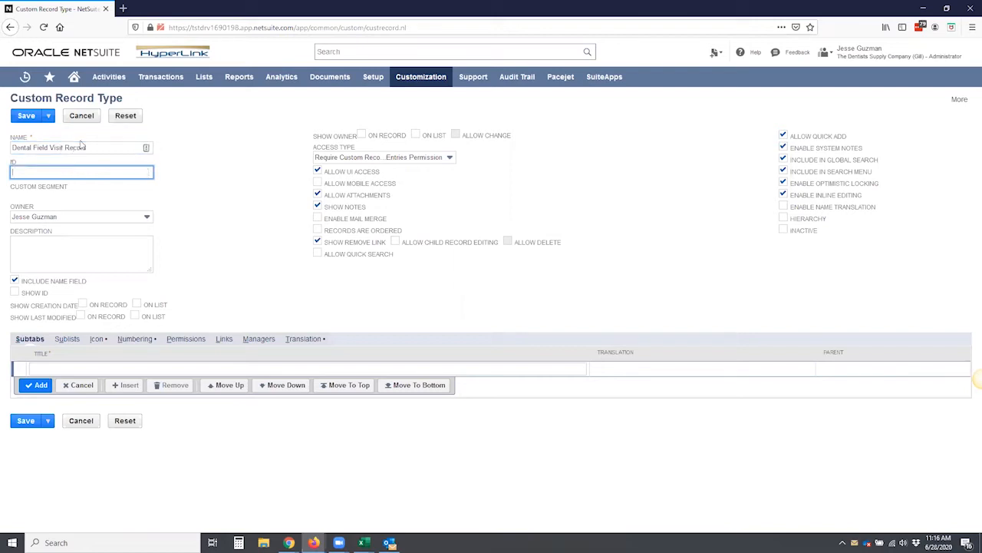
text(_dental_field_visit)
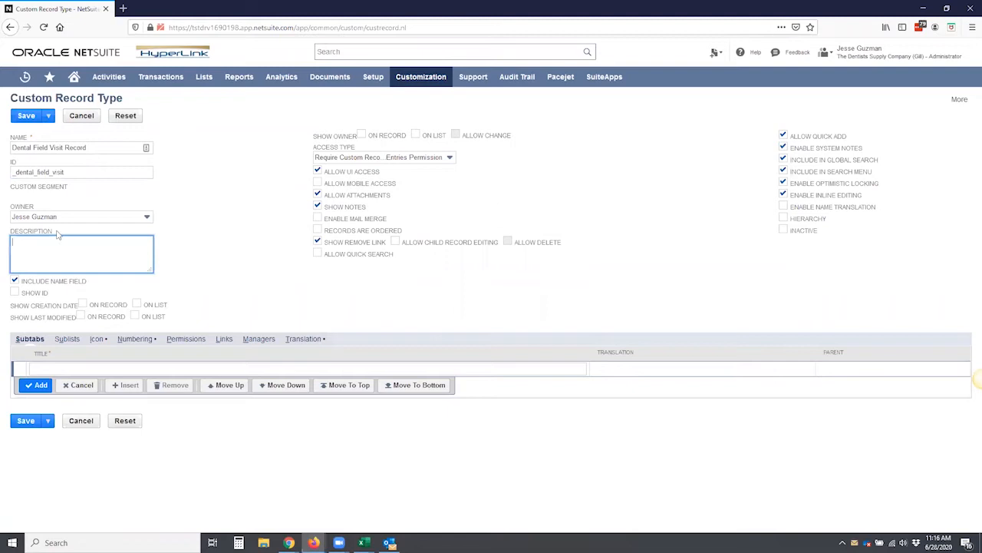
text(Used for)
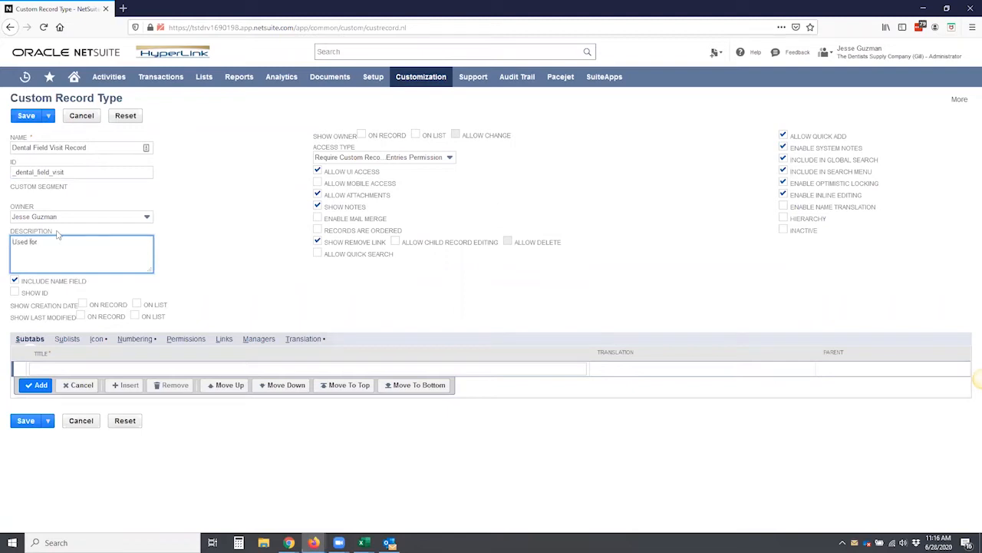
text(de)
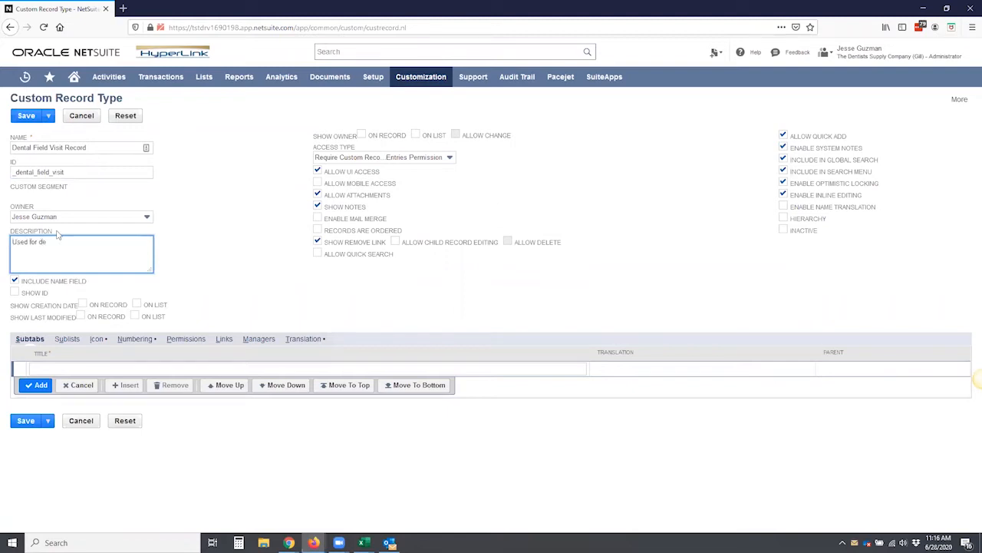
text(ntal field)
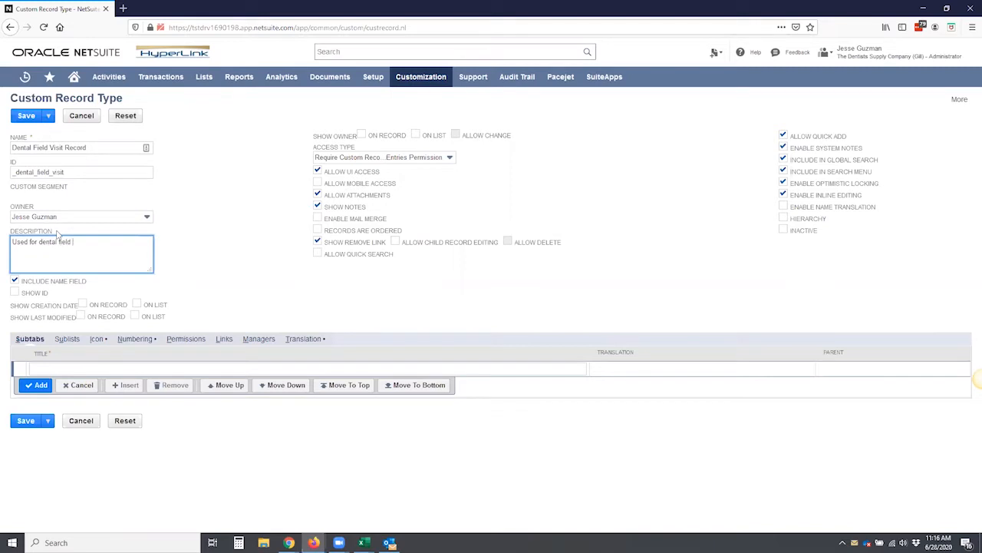
text(visits.)
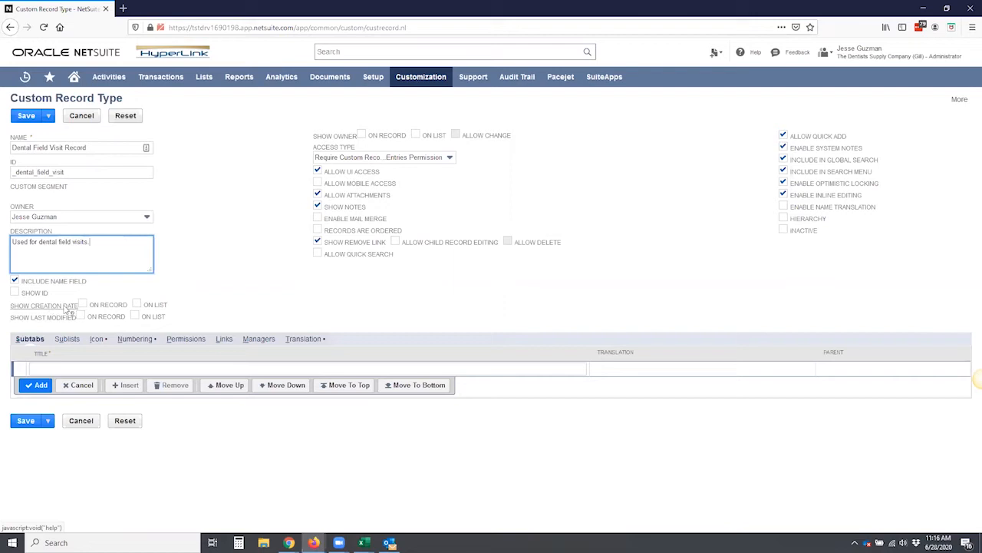
Turn on Show Creation Date On Record and Show Owner On Record, leaving On List off.
click(82, 304)
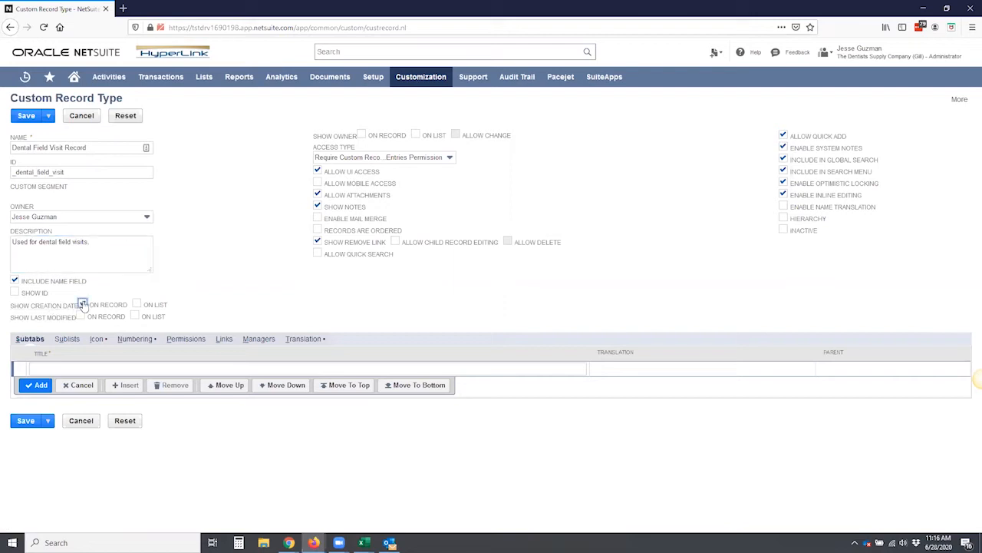
click(82, 303)
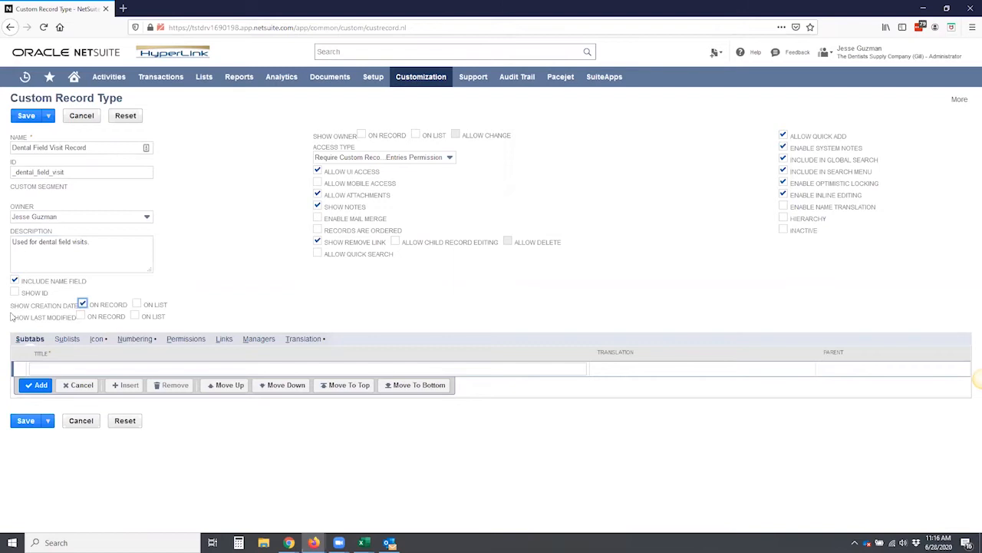
mouse_move(23, 311)
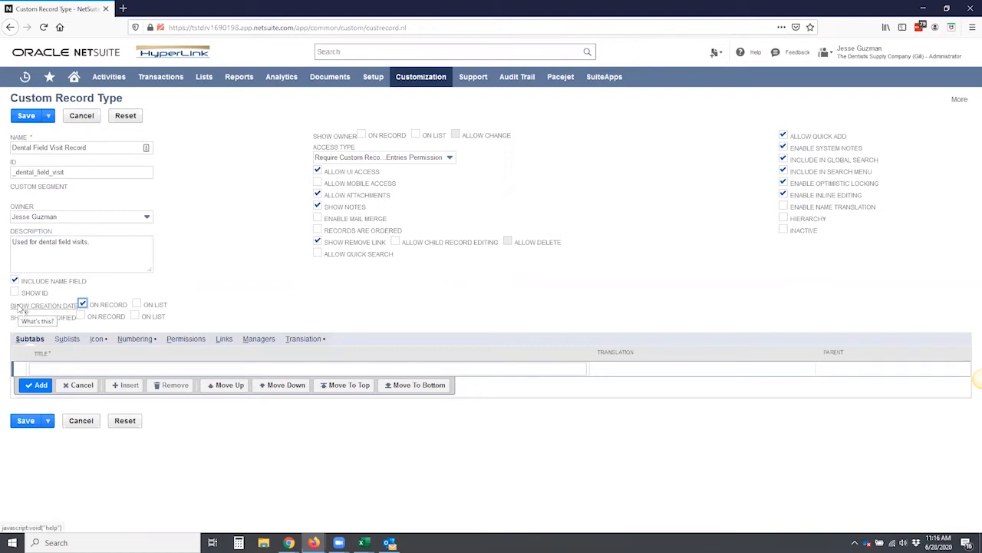
click(137, 304)
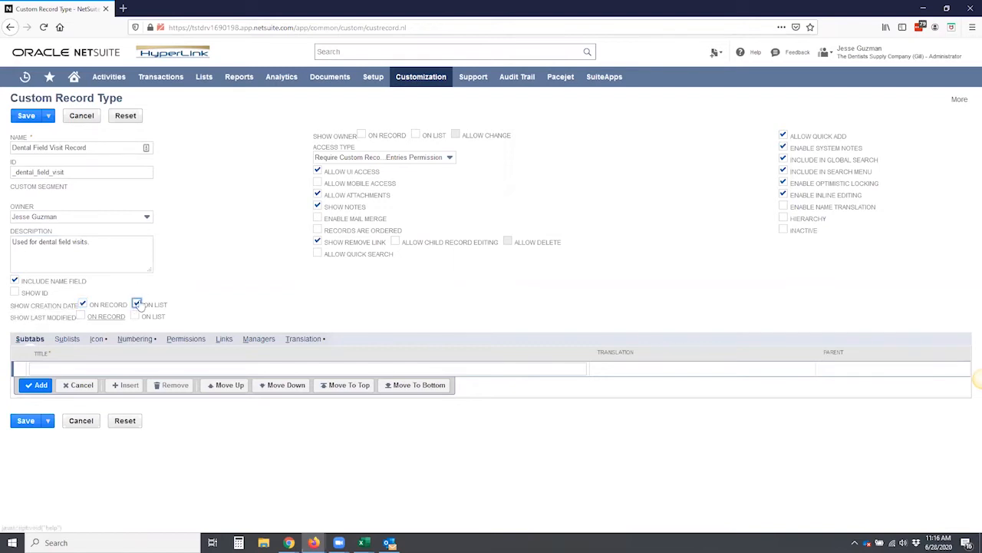
click(137, 304)
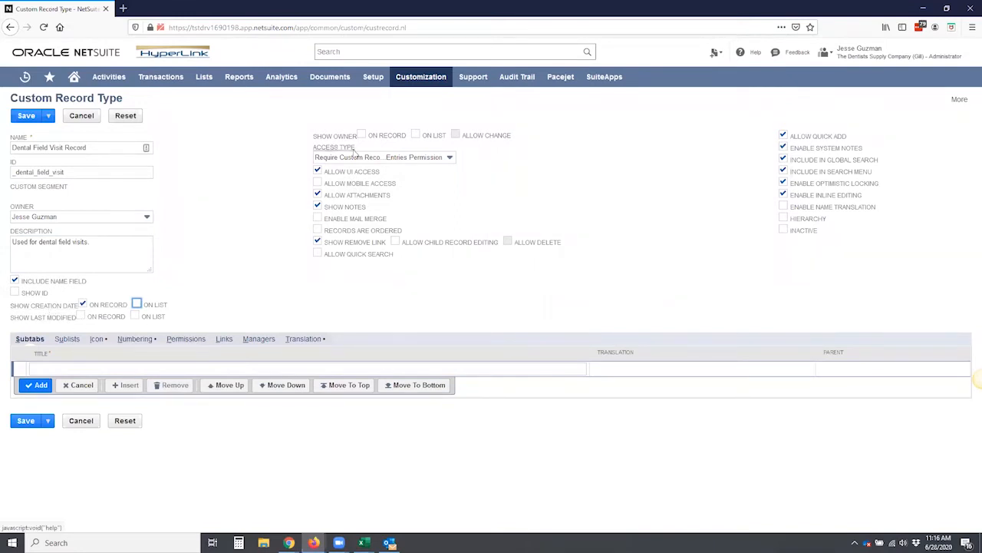
click(362, 135)
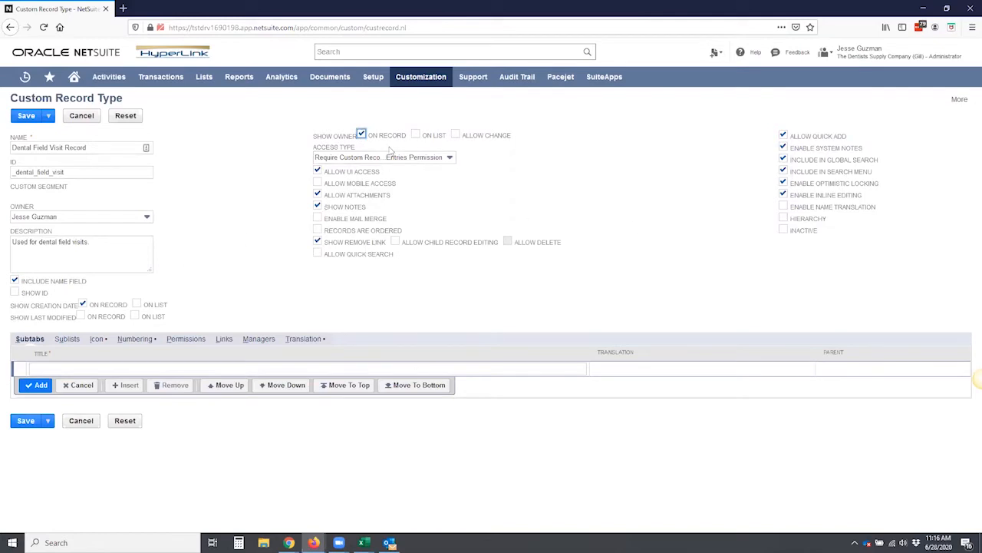
Set Access Type to No Permission Required and enable Allow Mobile Access.
click(384, 157)
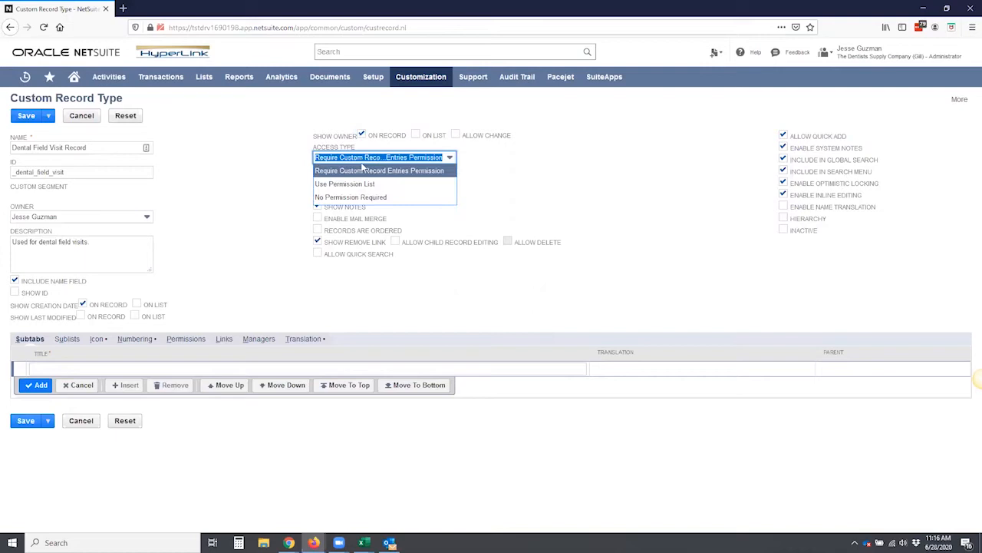
mouse_move(365, 170)
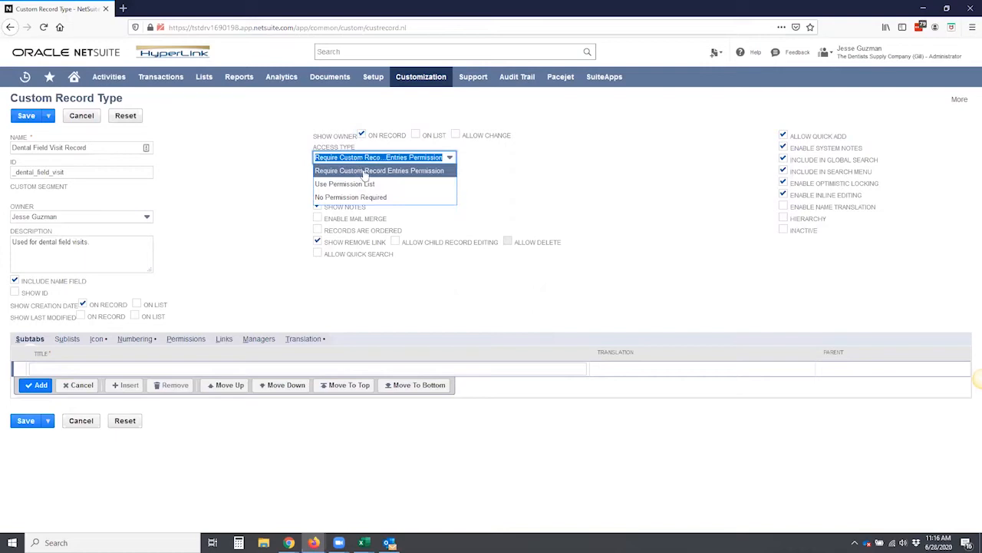
mouse_move(365, 183)
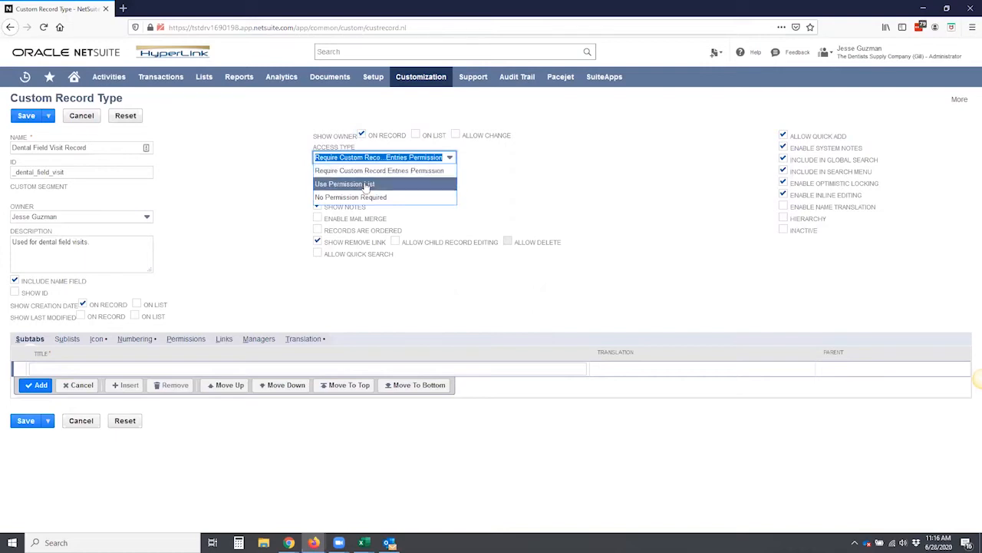
mouse_move(350, 197)
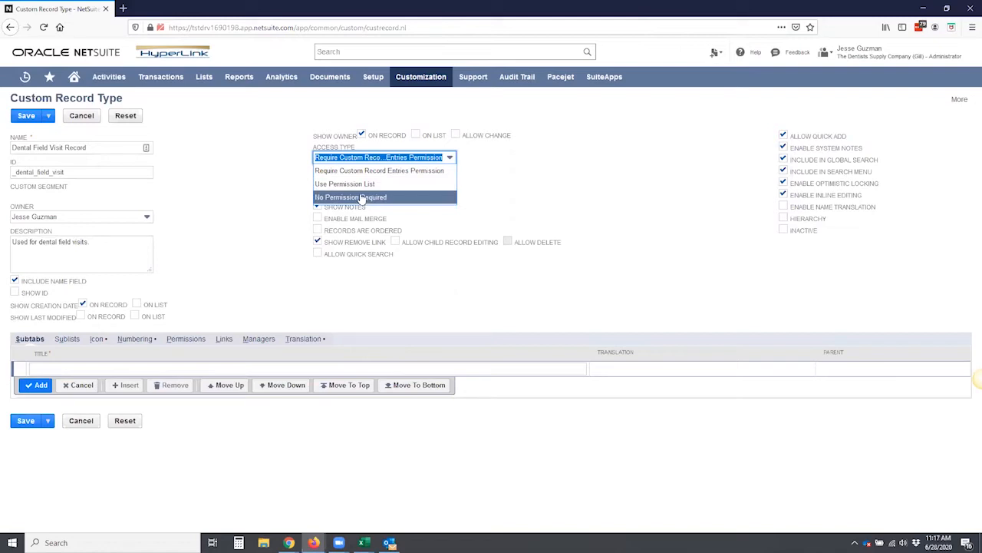
click(350, 197)
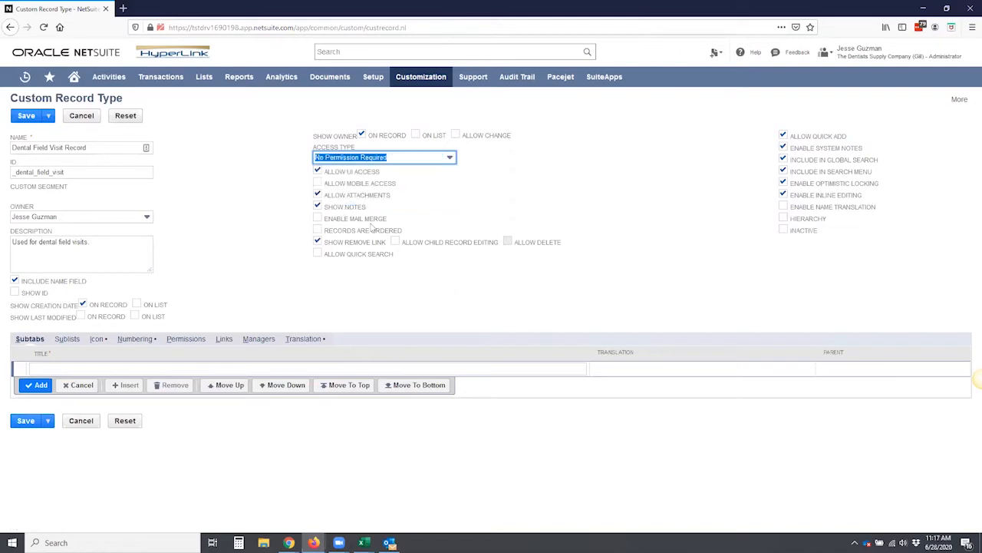
click(318, 183)
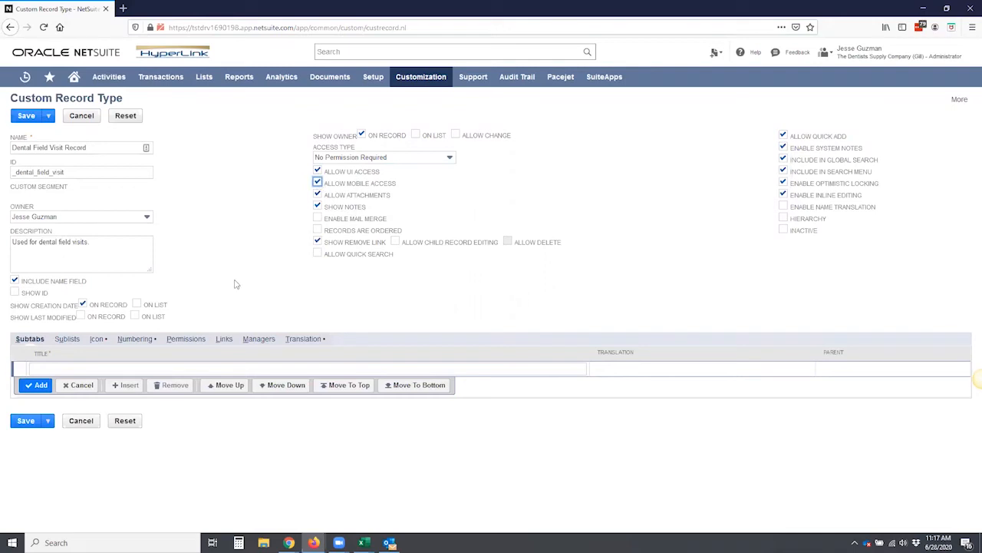
mouse_move(763, 200)
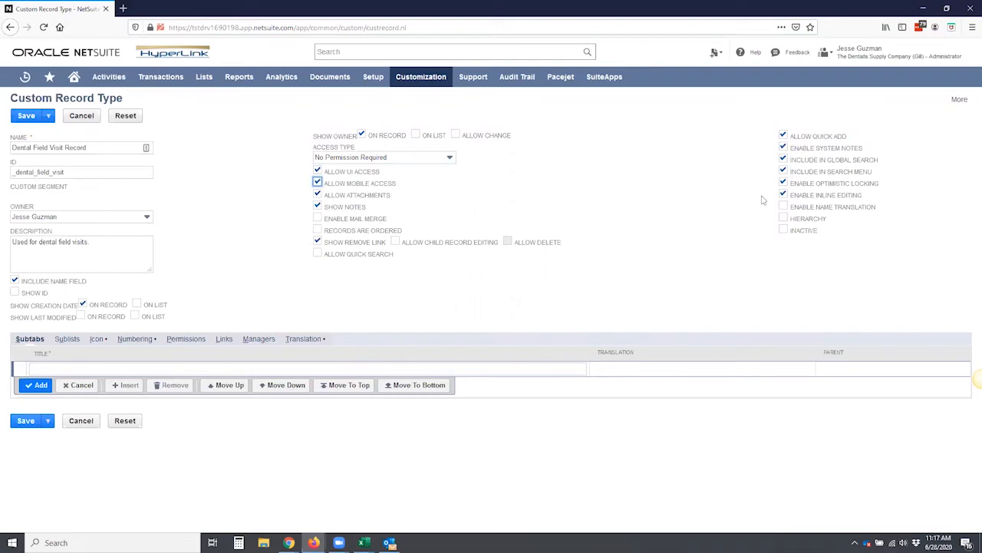
mouse_move(822, 212)
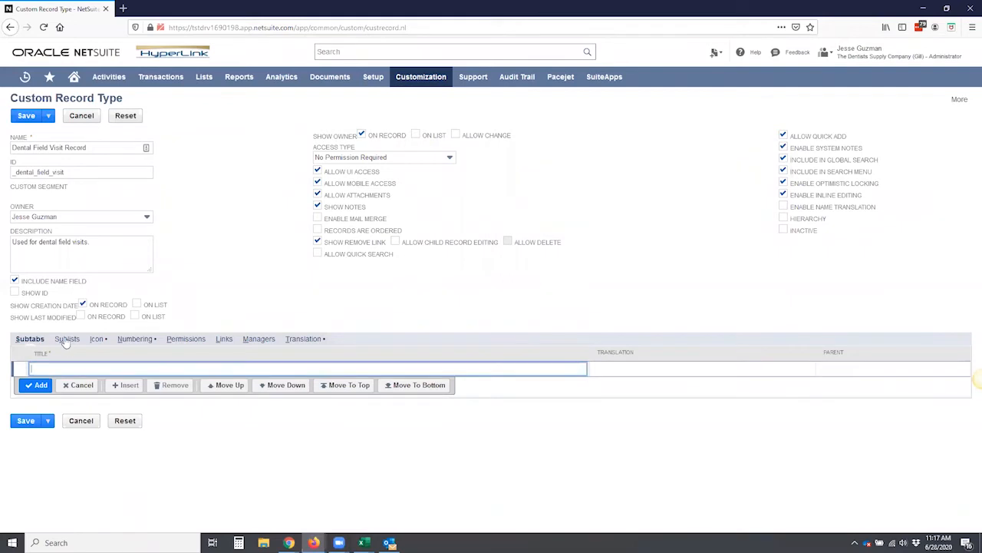
Browse the Sublists and Icon subtabs, ending on the Numbering subtab.
click(66, 338)
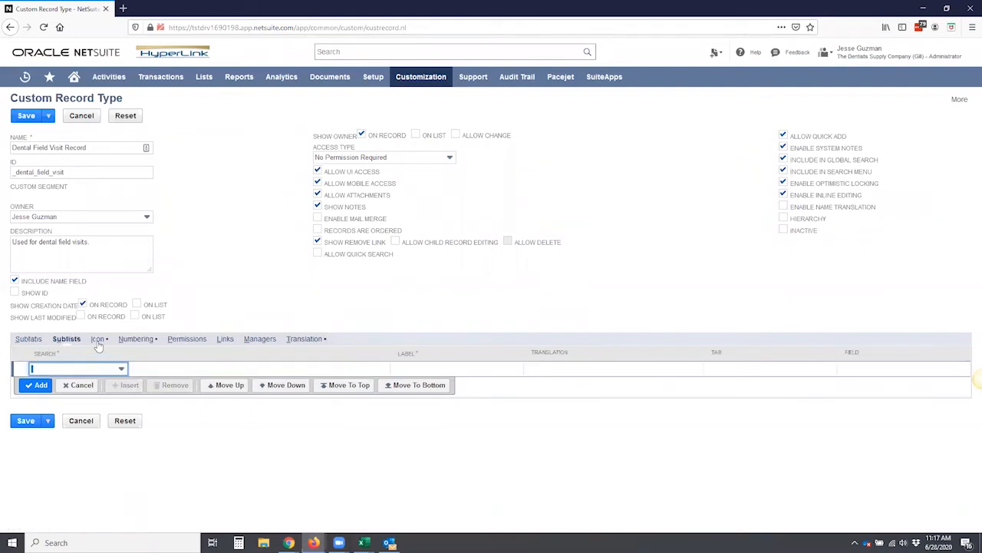
click(95, 338)
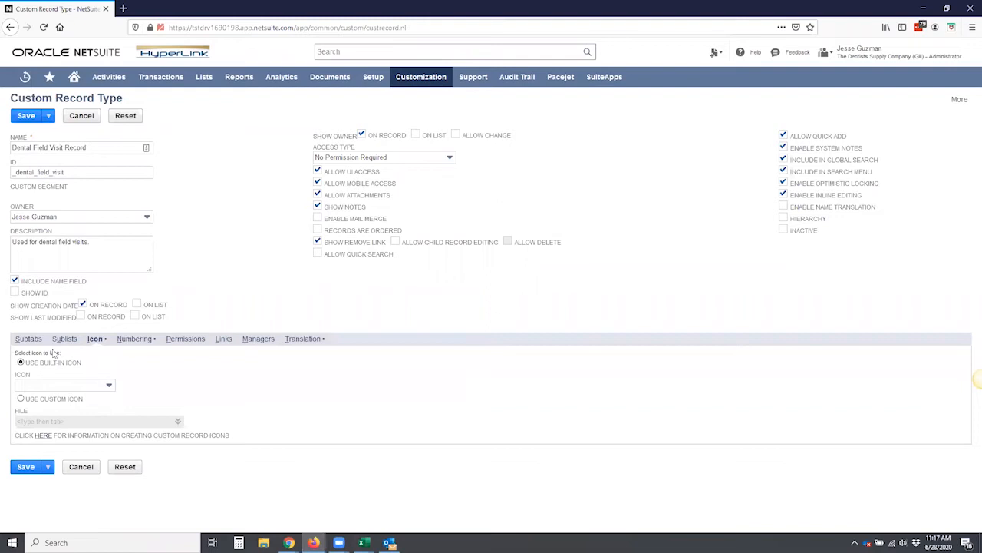
click(133, 339)
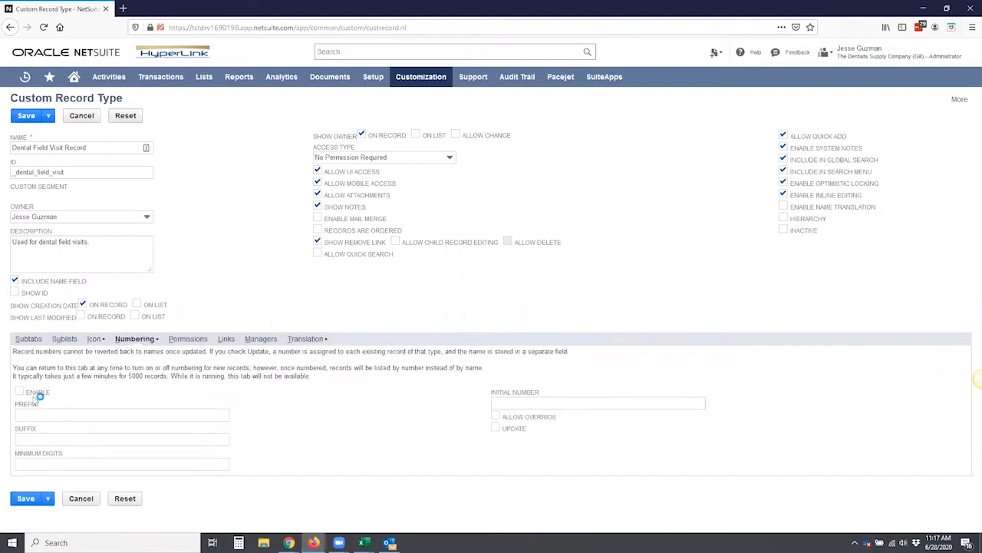
Enable numbering with prefix DFV, initial number 7, and Allow Override checked.
click(19, 392)
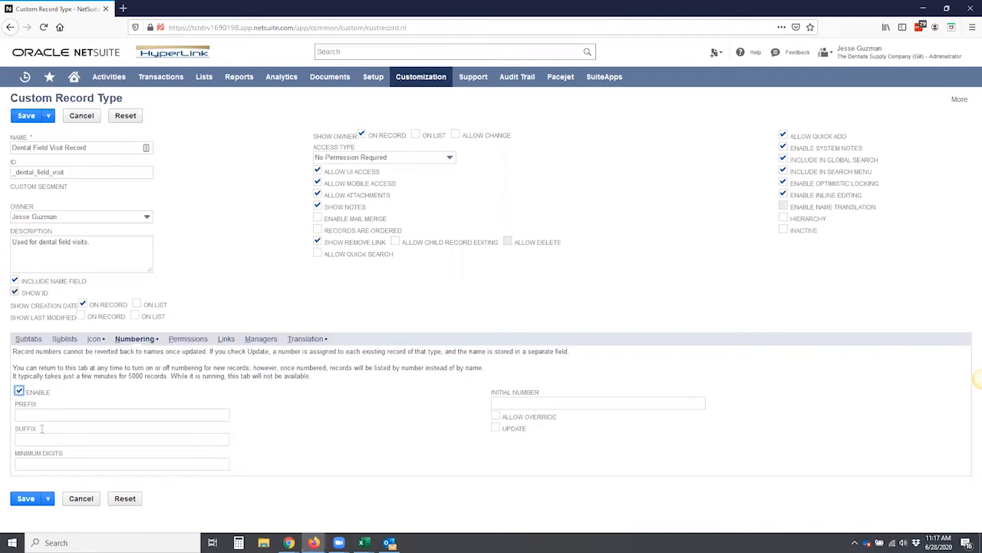
click(121, 415)
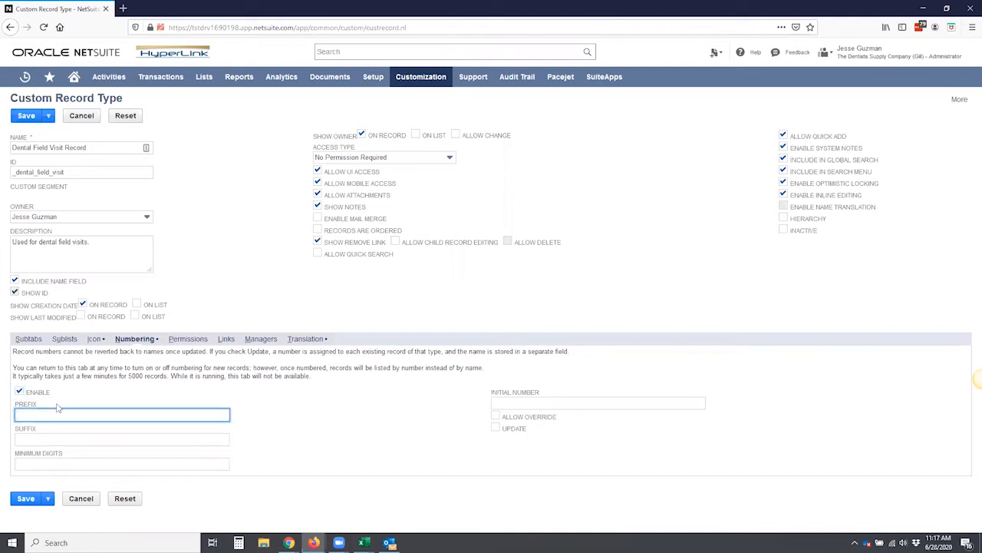
text(DFV)
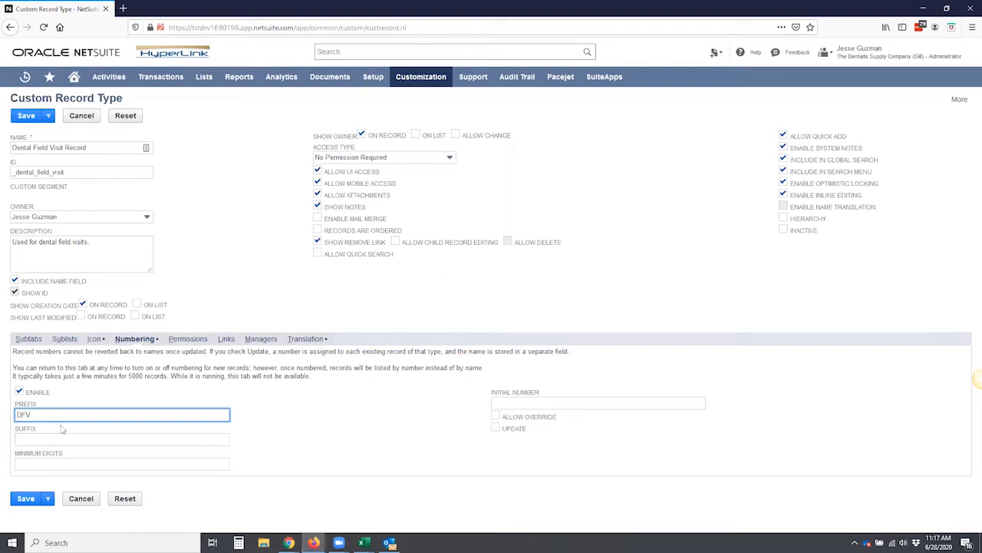
click(597, 402)
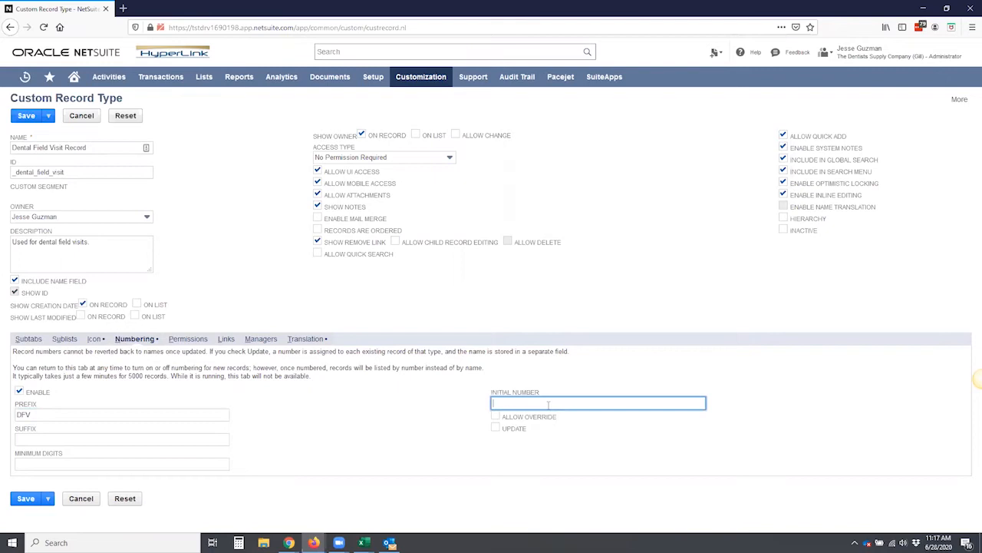
text(00)
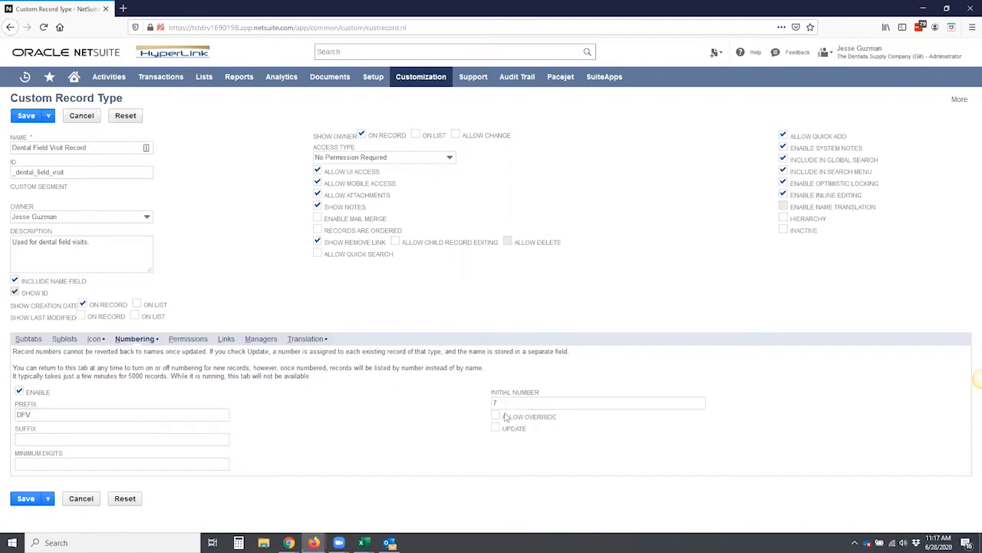
click(496, 416)
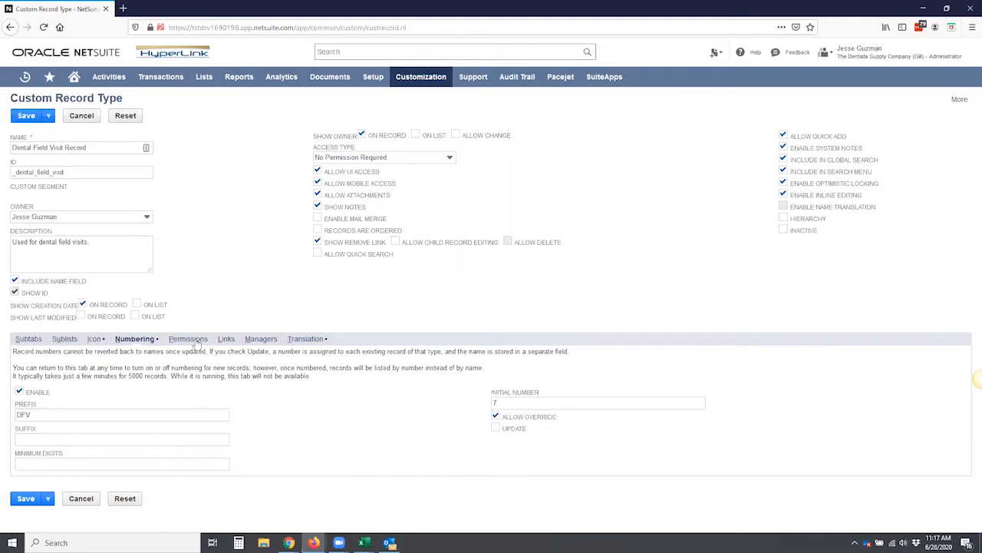
Look through the Permissions, Links, Managers and Translation subtabs, then return to Subtabs.
click(185, 338)
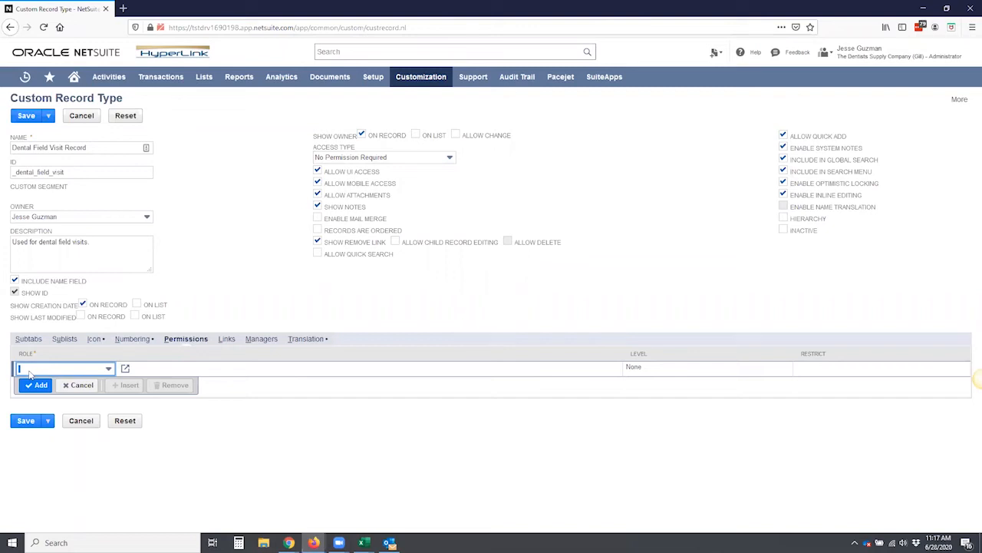
mouse_move(222, 345)
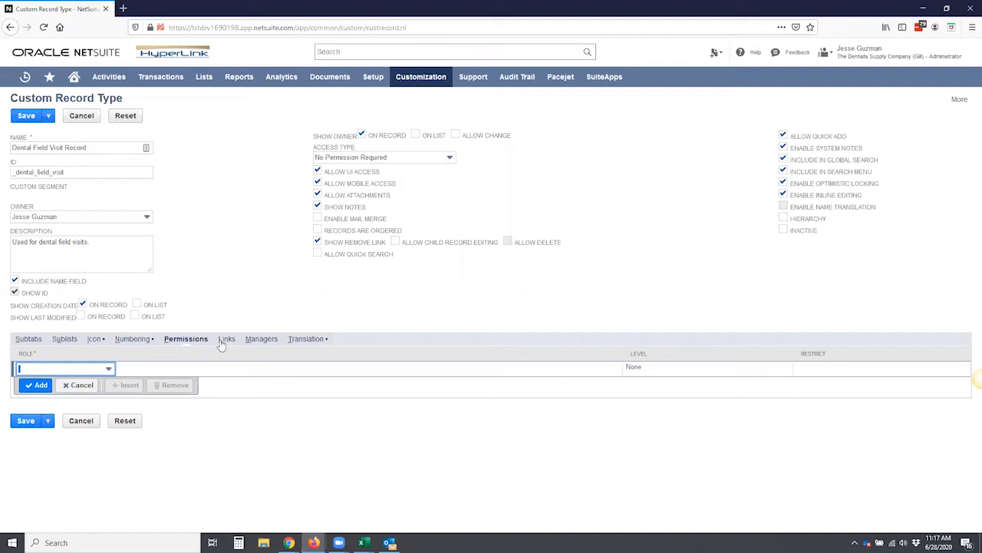
click(222, 339)
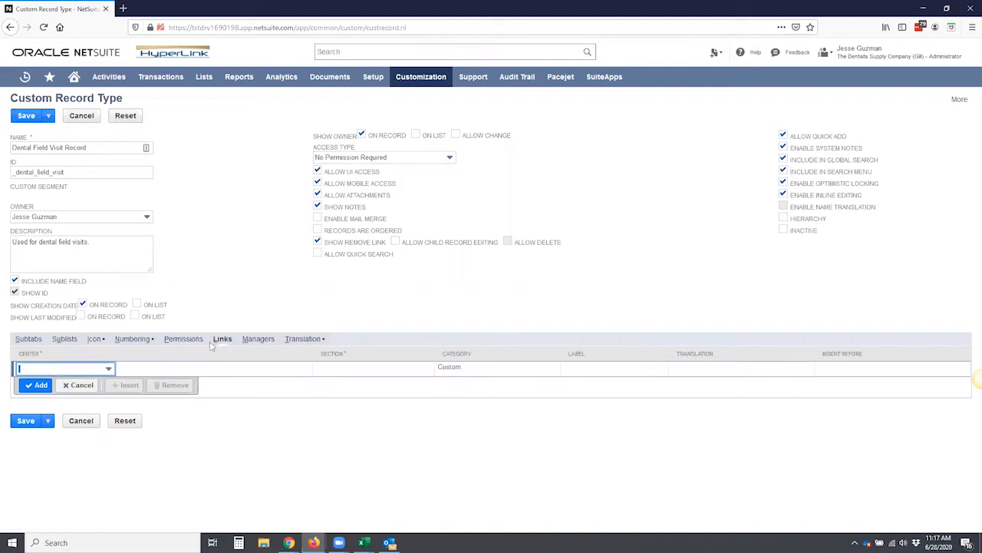
click(258, 339)
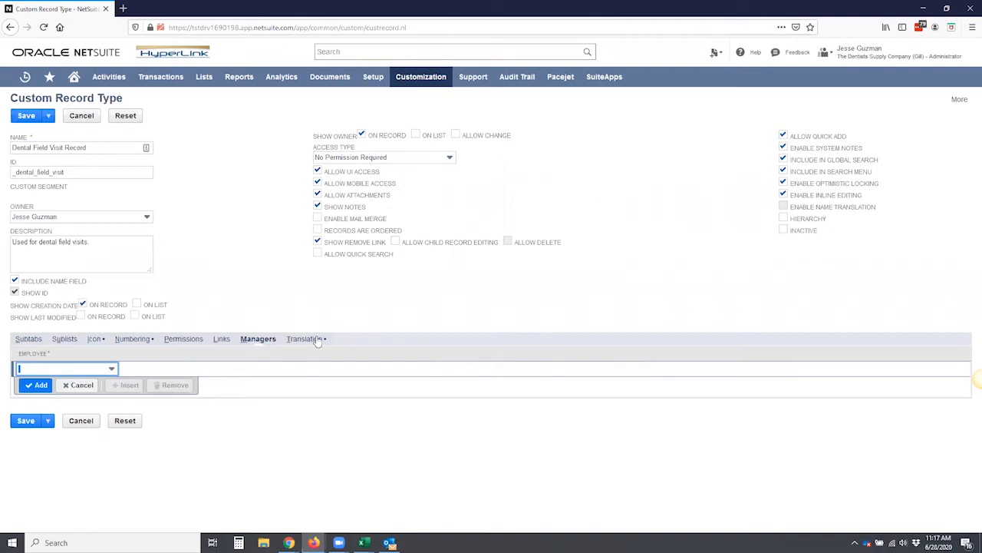
click(302, 339)
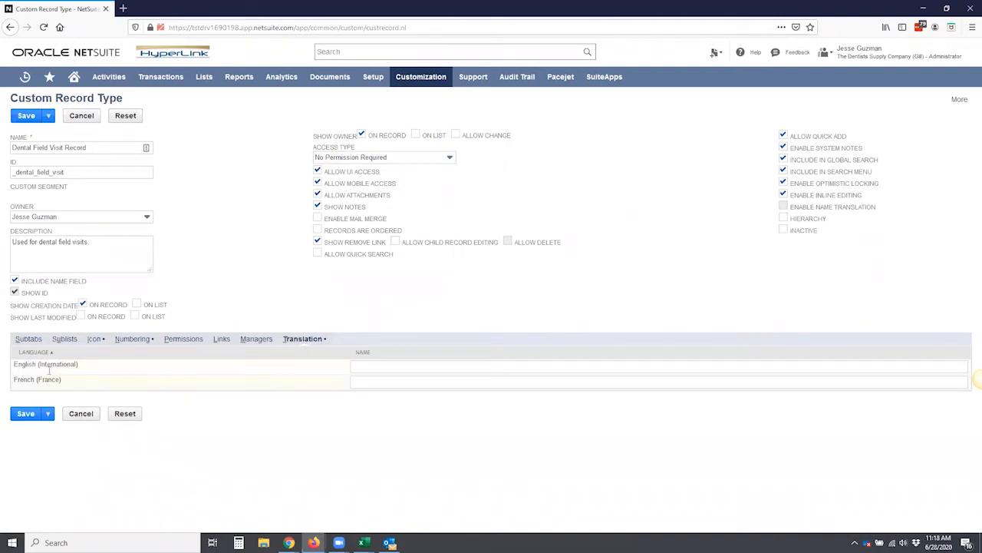
click(28, 339)
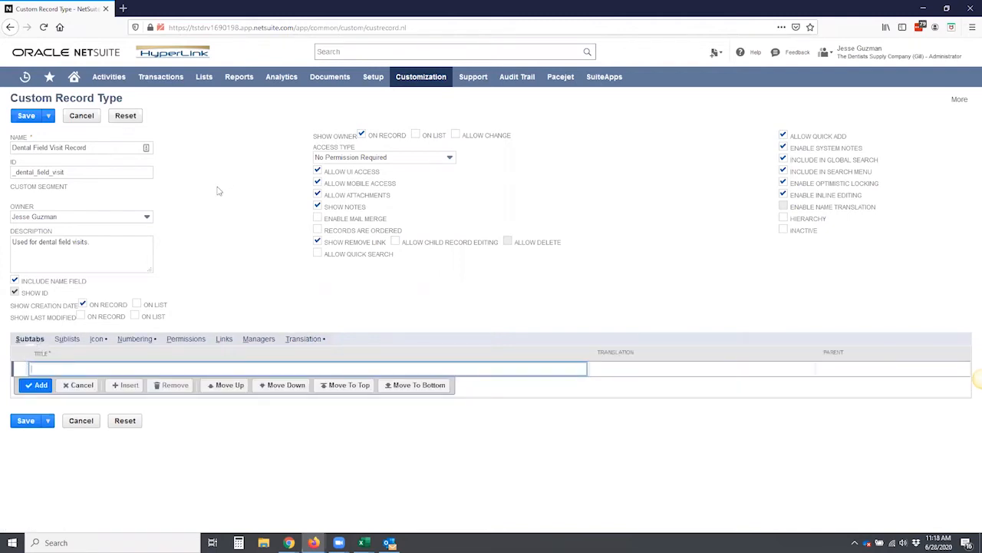
mouse_move(223, 241)
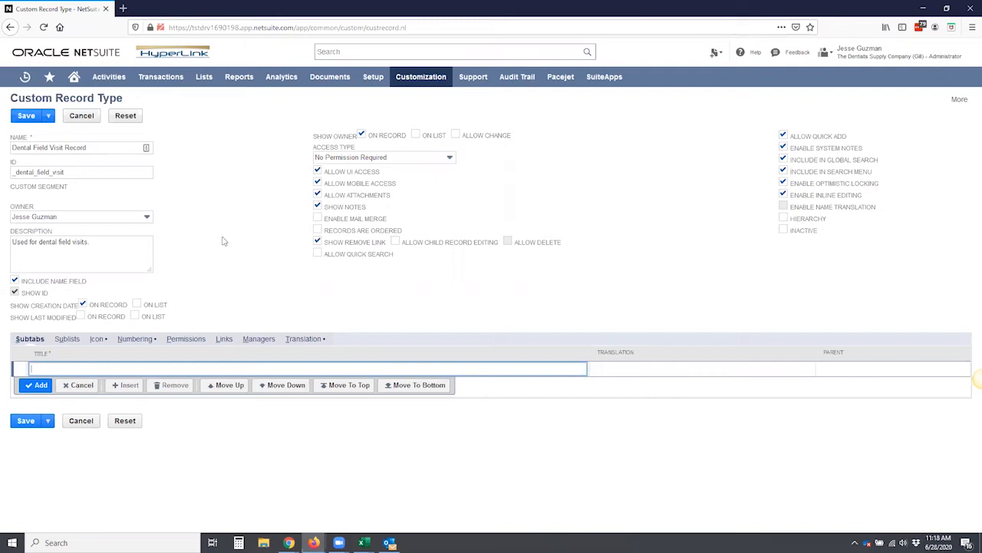
Save the new record type, then reopen Dental Field Visit Record from the Record Types list.
click(47, 115)
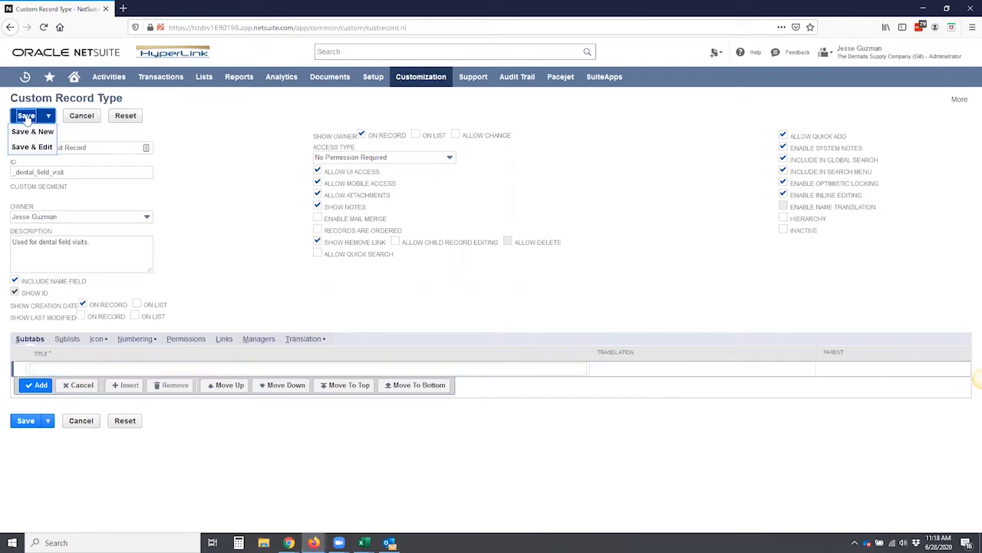
click(25, 115)
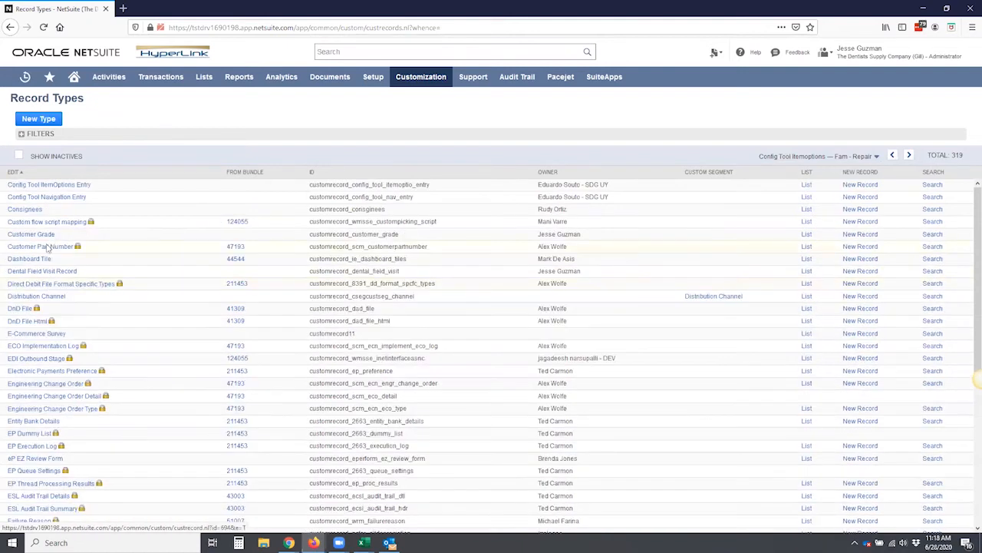
scroll(down, 3)
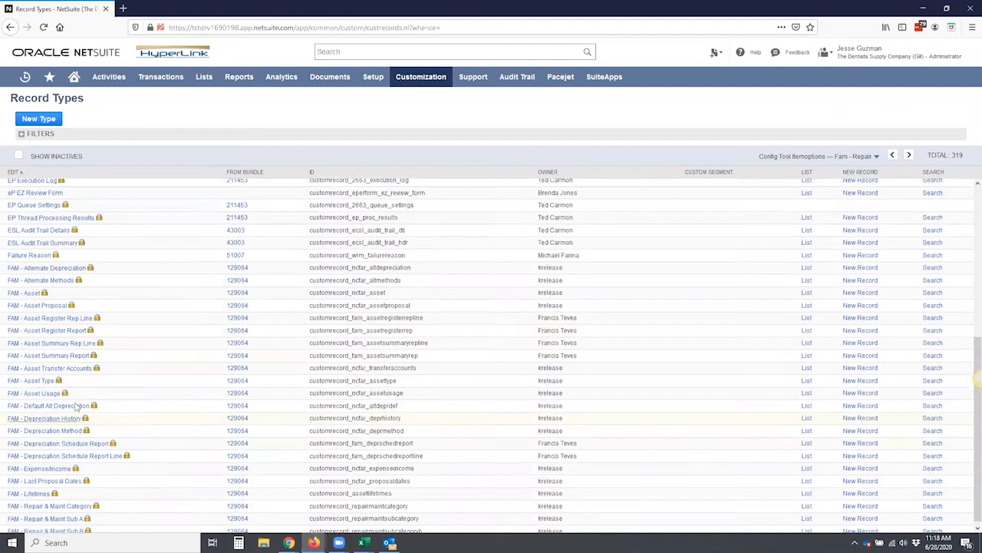
scroll(up, 3)
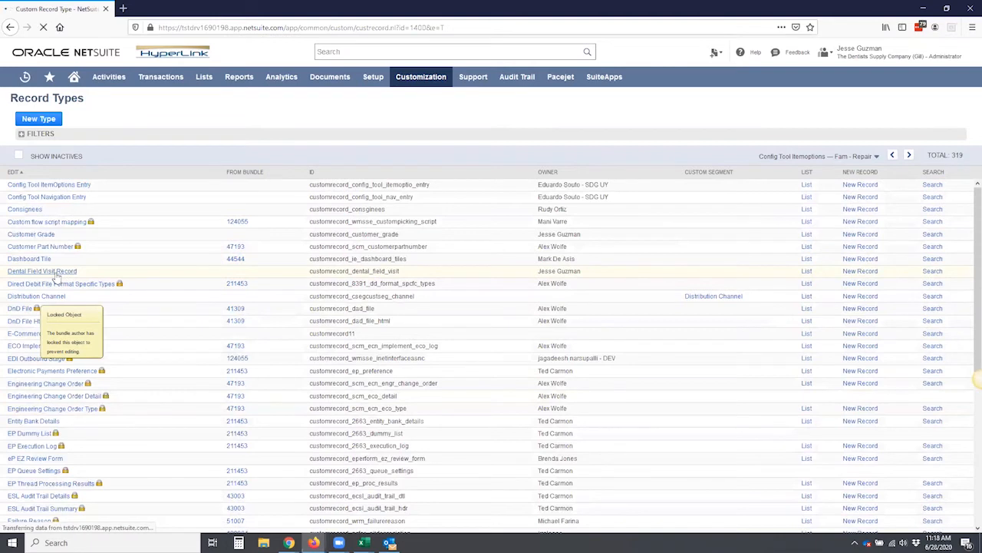
click(42, 271)
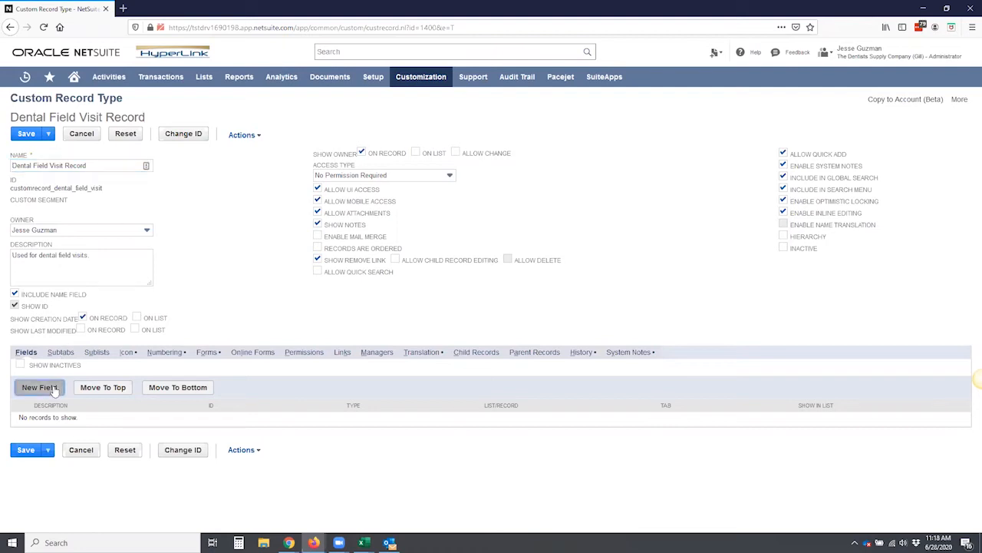
Add and save field 'Customer Name' (ID _customer), type List/Record referencing Customer.
click(39, 387)
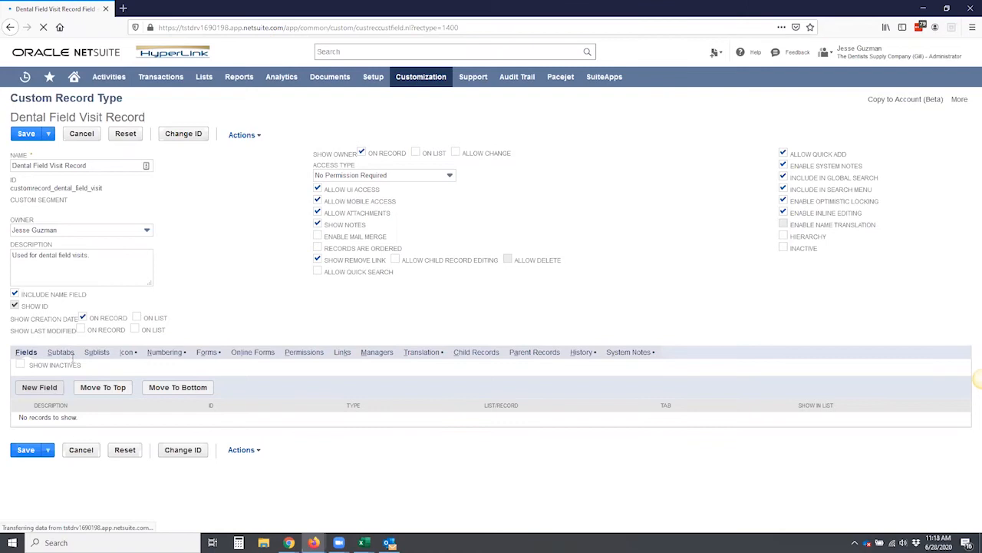
click(39, 387)
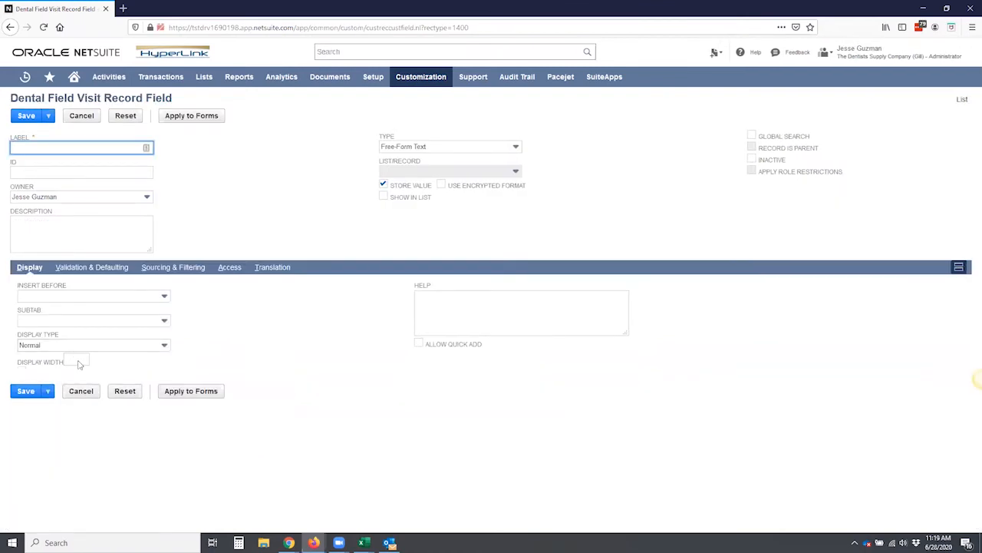
mouse_move(313, 153)
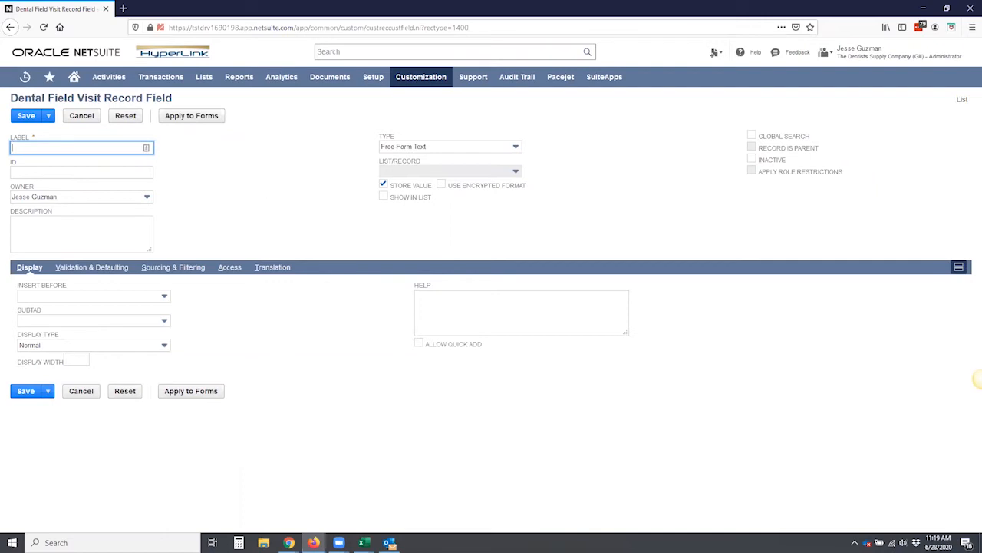
click(449, 146)
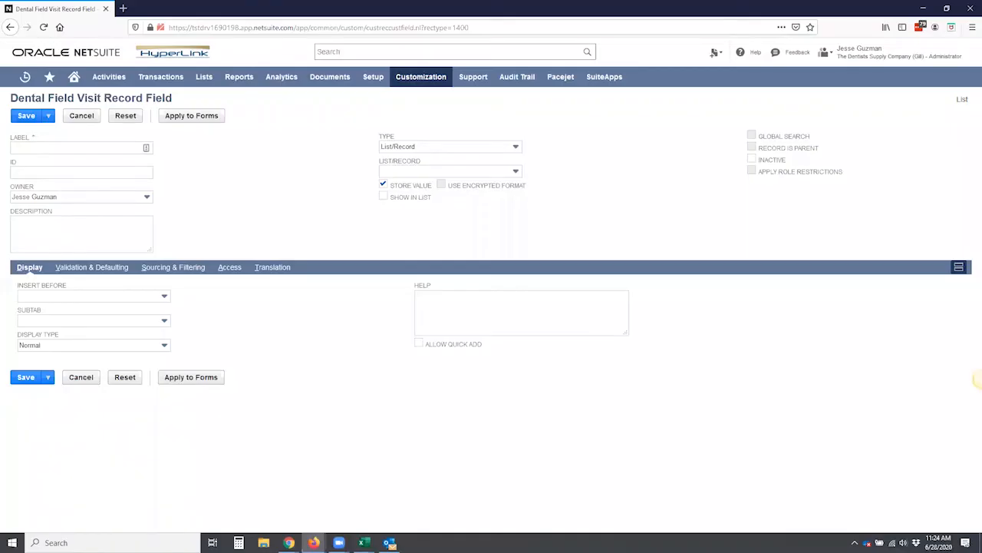
click(76, 147)
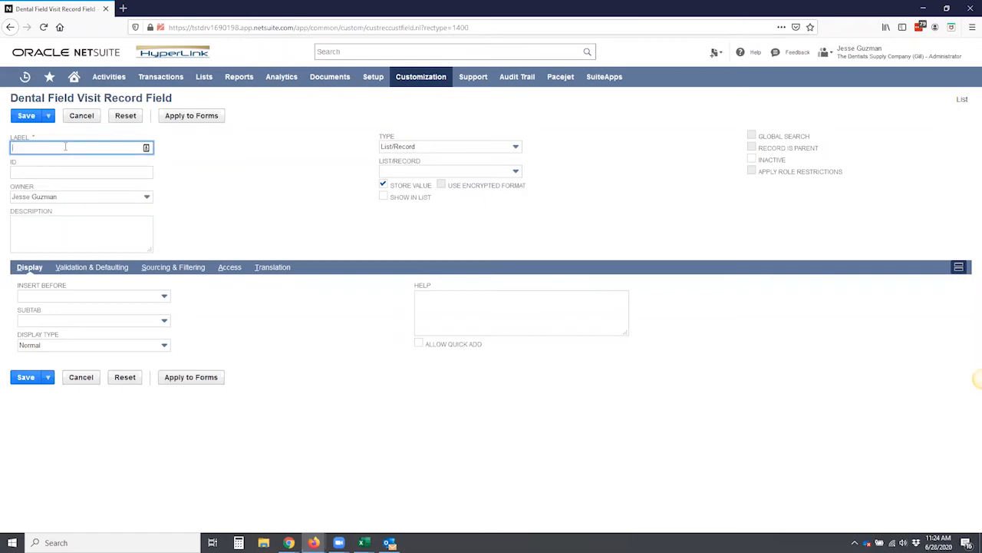
text(Customer Name)
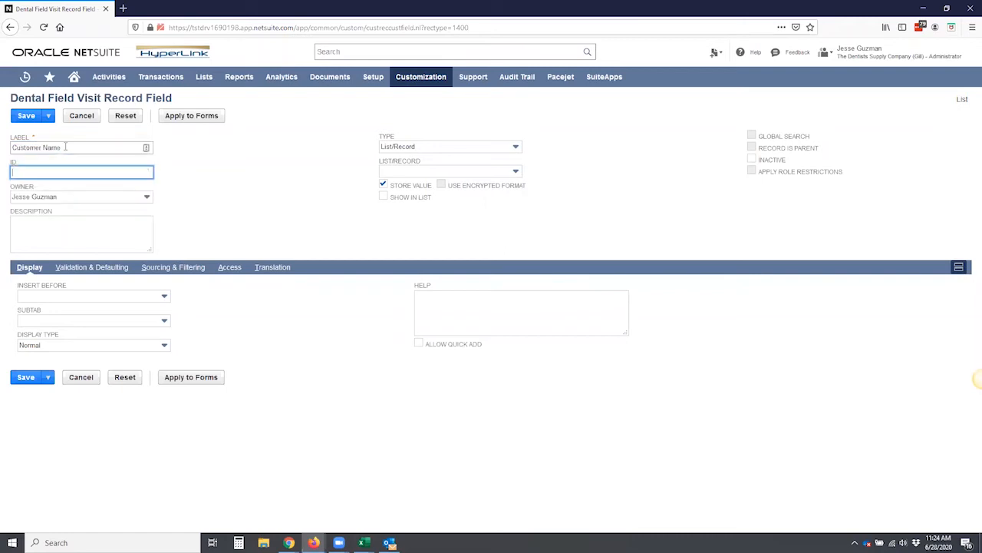
text(_customer)
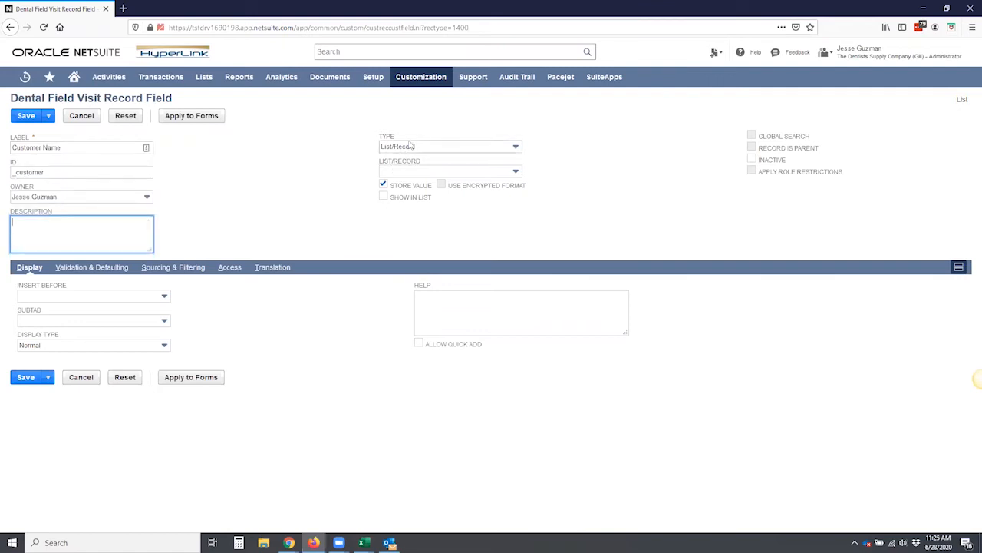
click(449, 146)
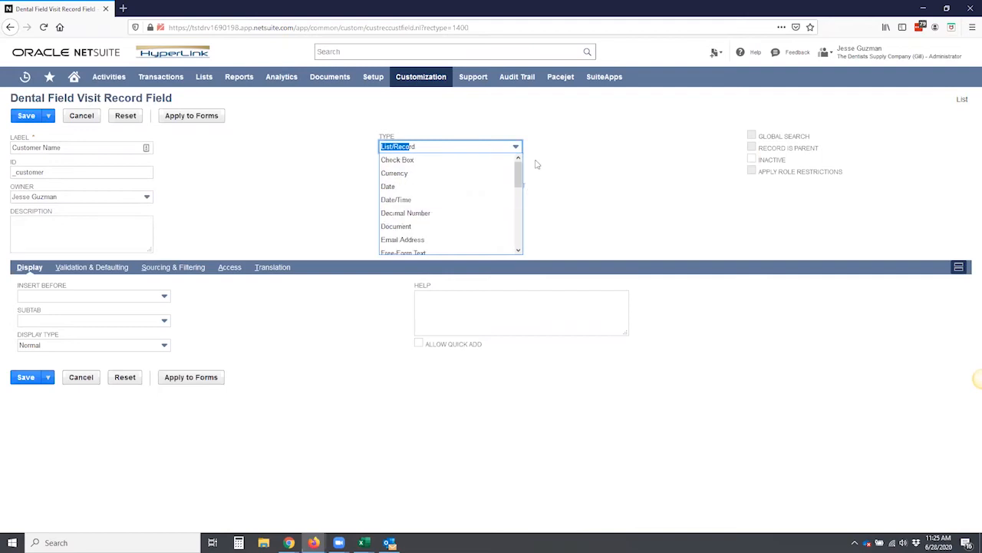
mouse_move(528, 165)
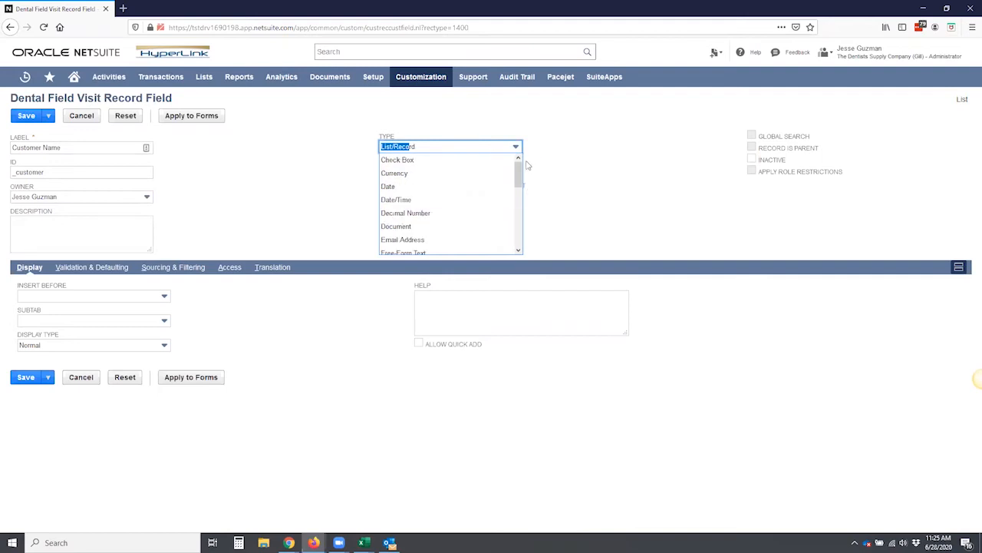
scroll(down, 3)
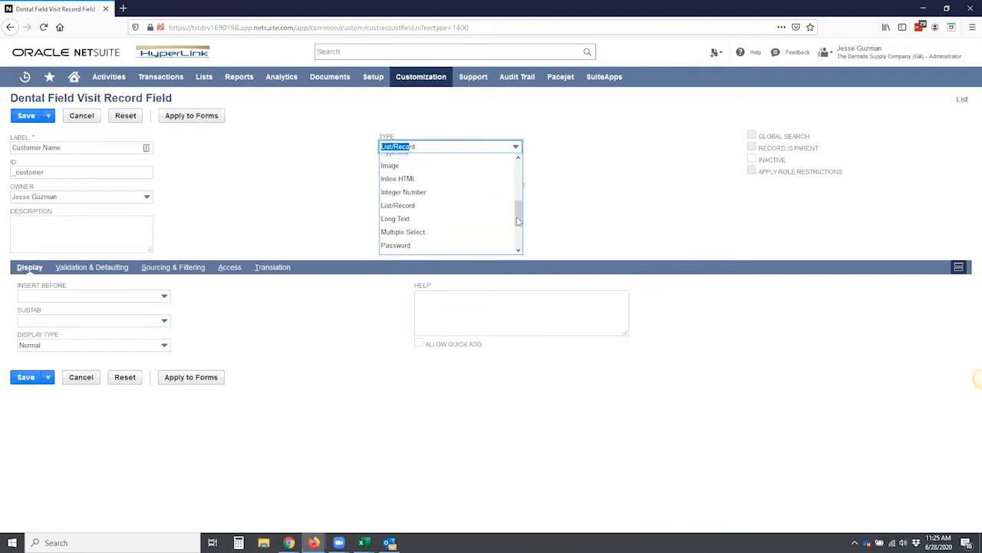
click(398, 205)
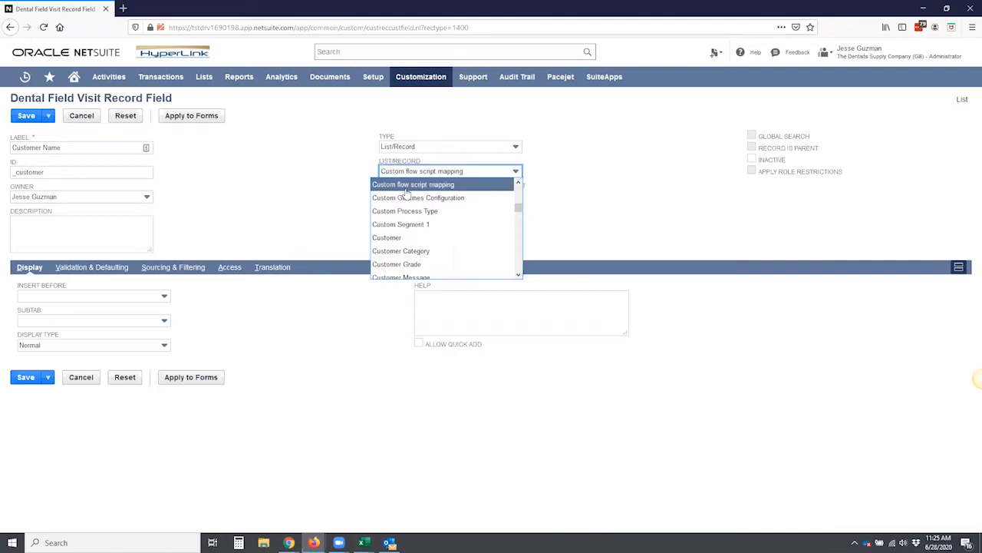
mouse_move(387, 237)
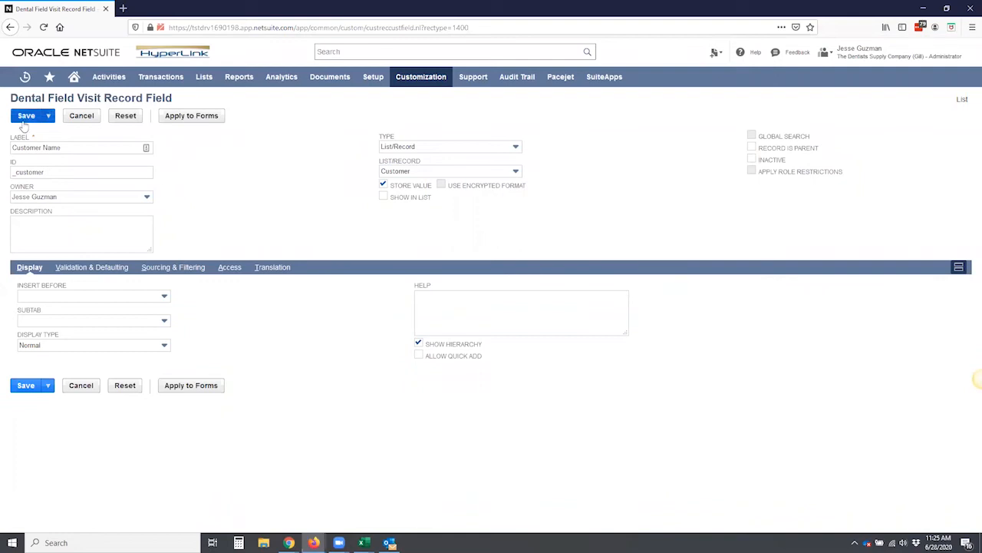
click(25, 115)
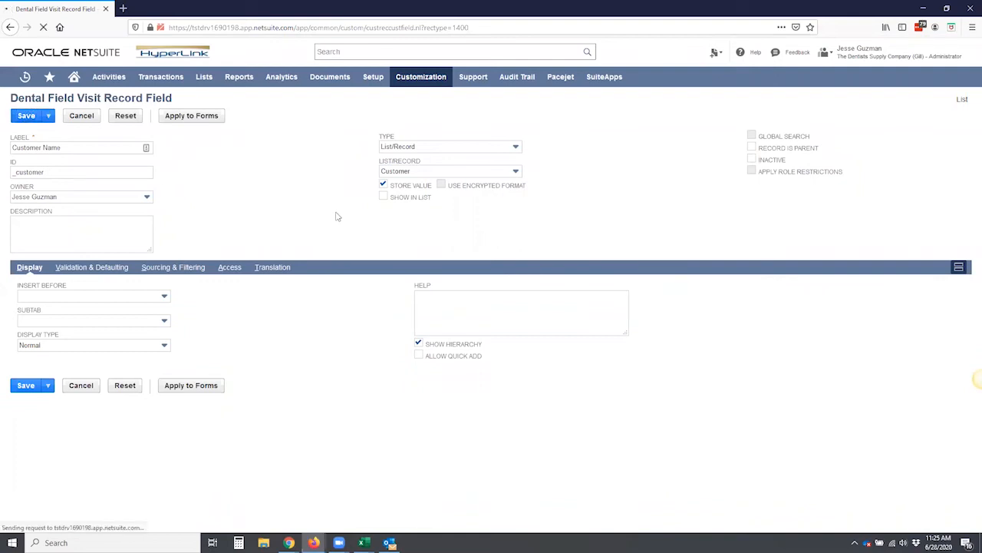
click(26, 115)
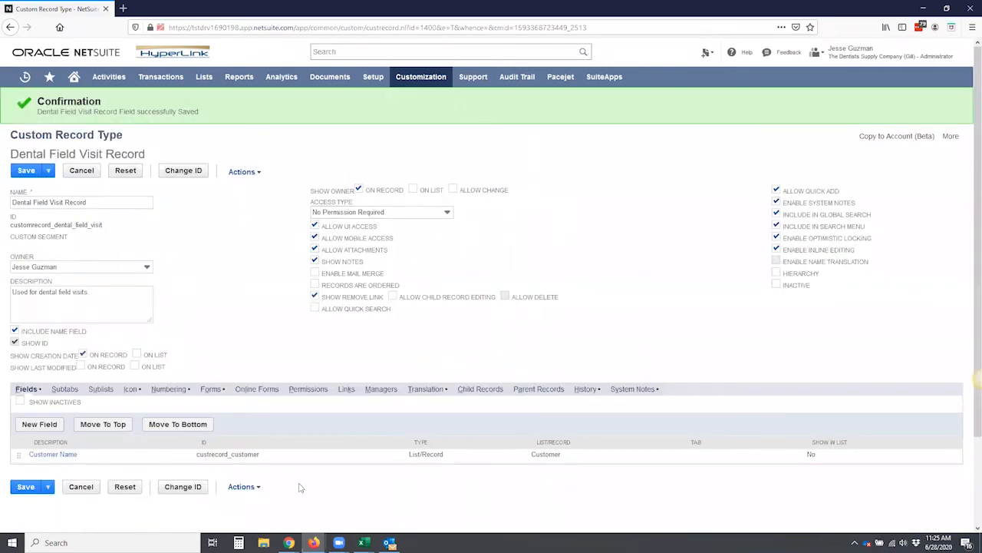
Begin a new custom field from the record type's Fields subtab.
click(77, 202)
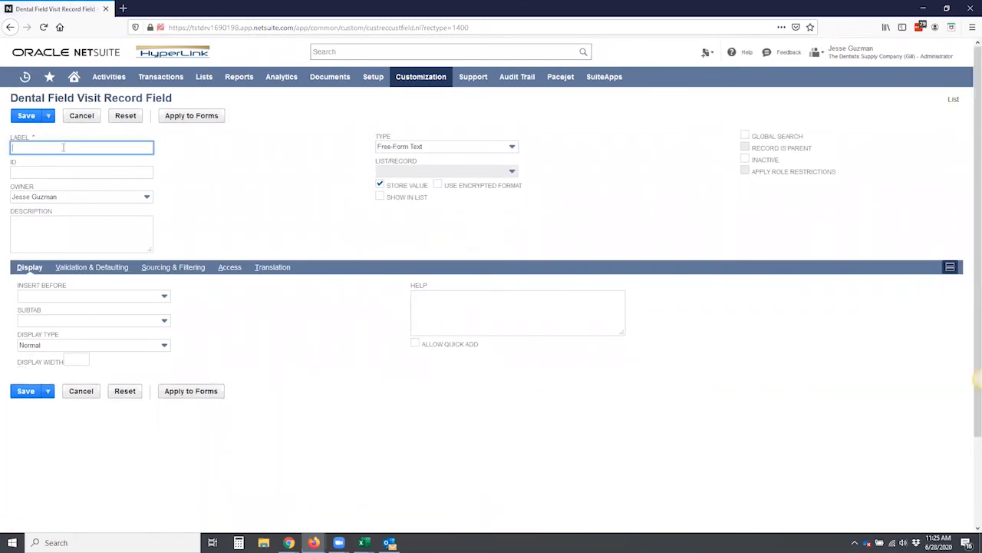
Save field 'Annual Revenue' (ID _annual_rev) as List/Record referencing the Annual Revenue list.
text(Ann)
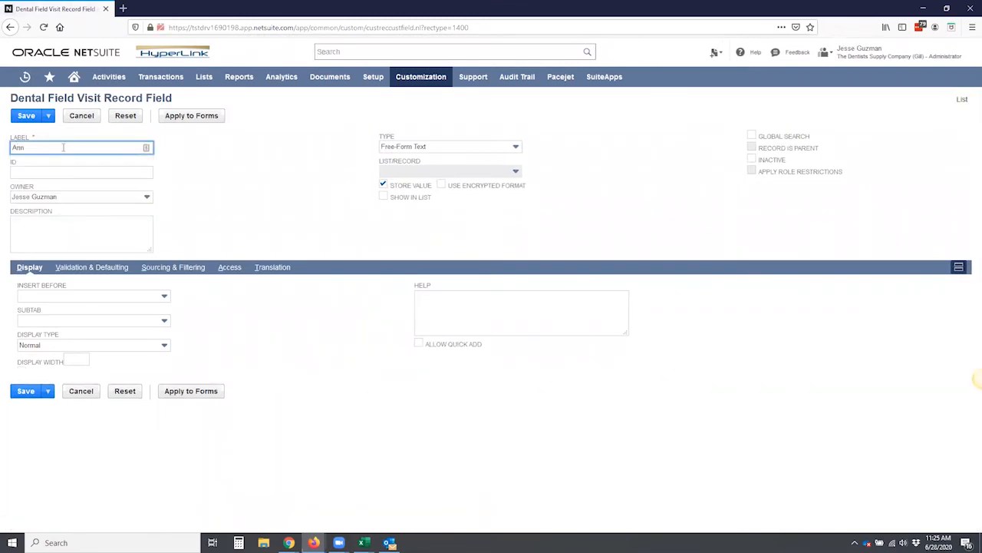
text(Annual Revenue)
click(82, 172)
text(_annual_re)
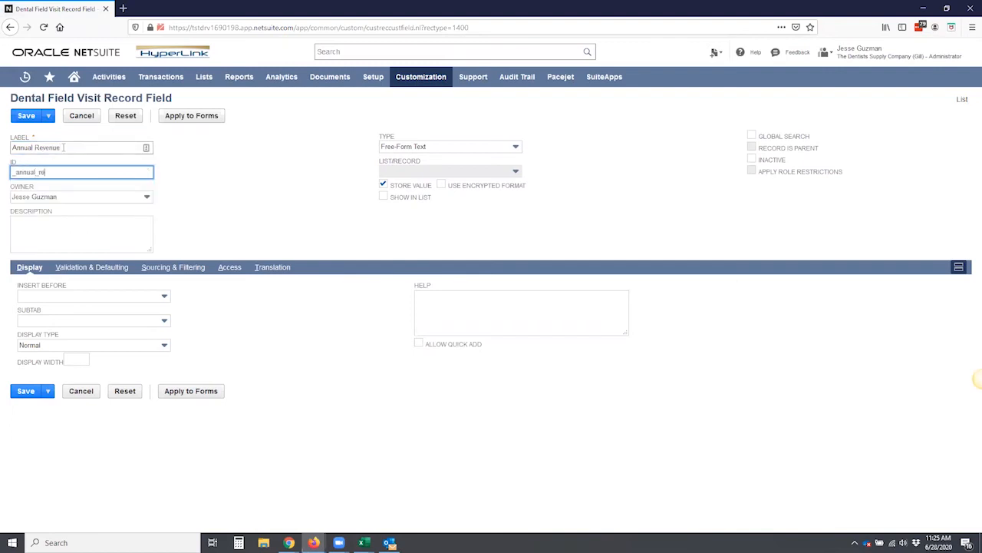
click(81, 234)
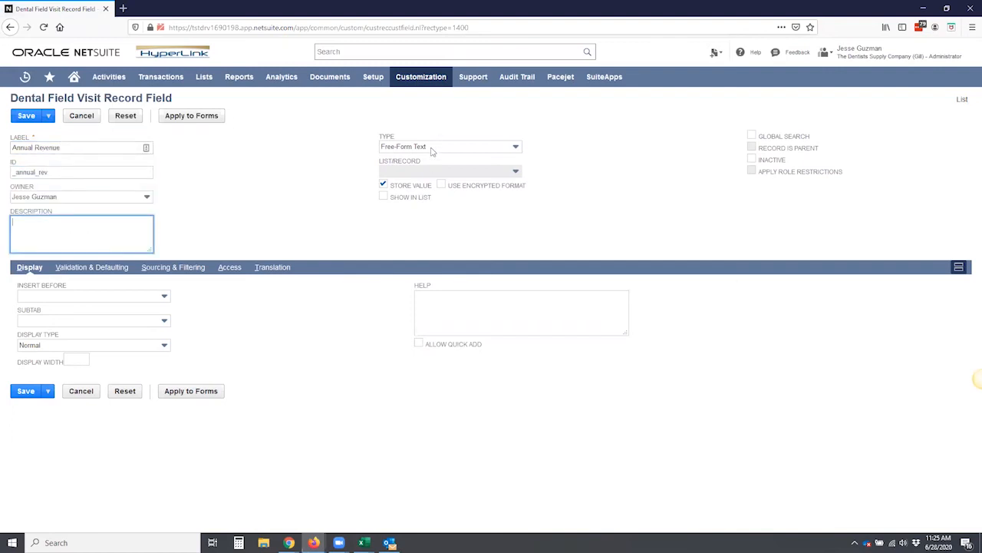
click(514, 146)
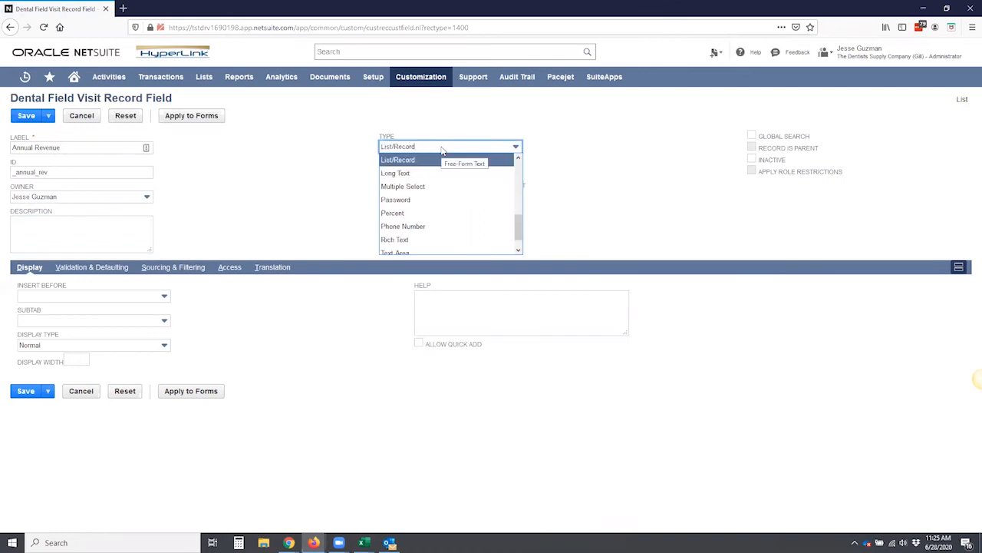
click(398, 160)
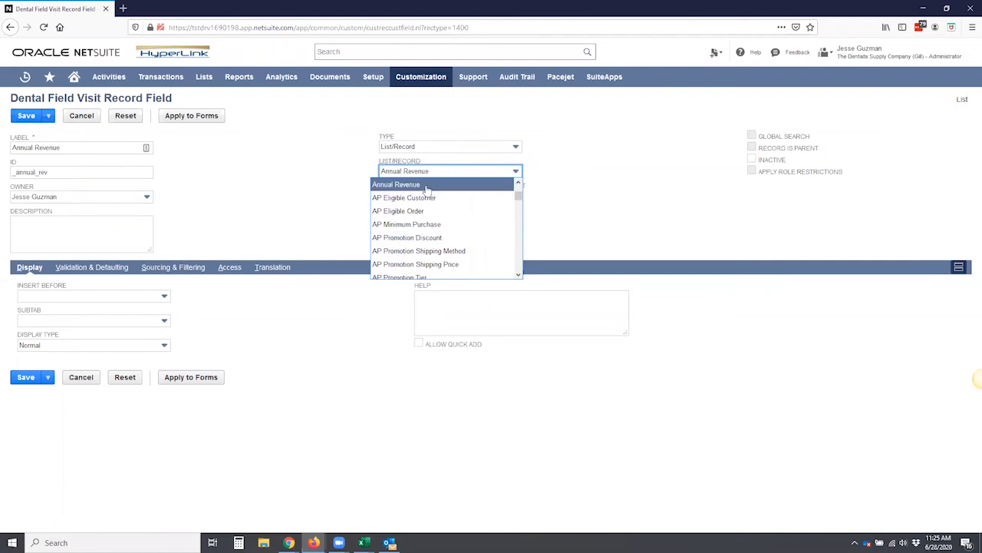
click(396, 185)
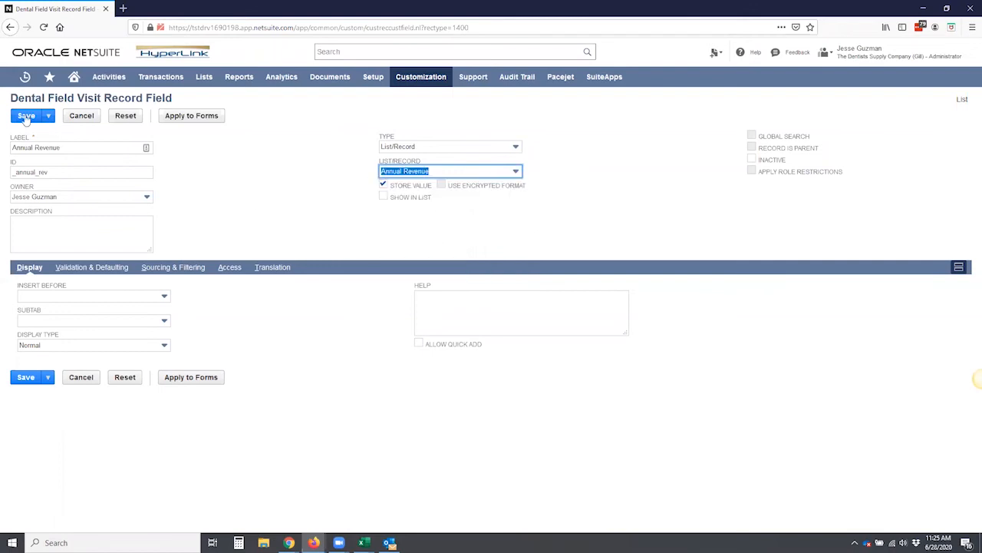
click(25, 115)
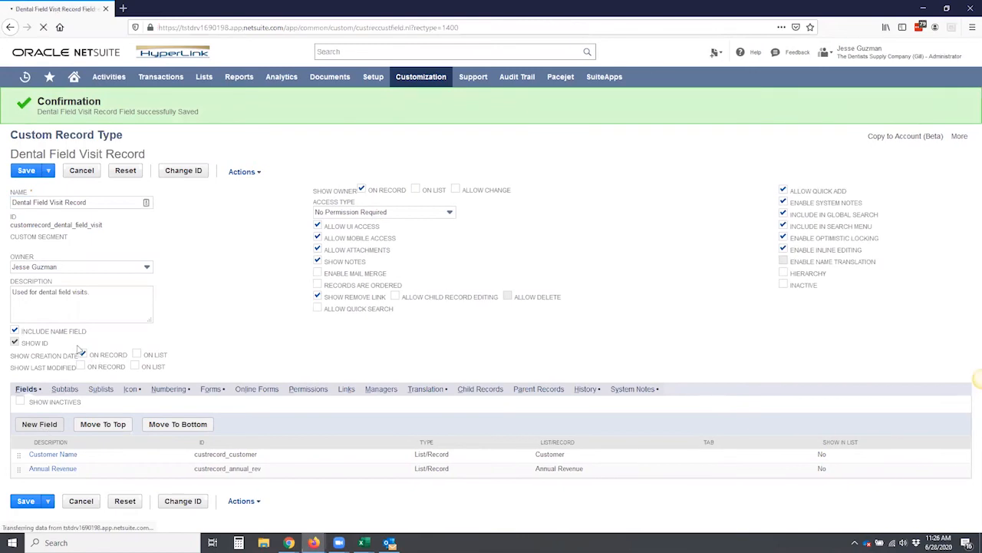
Submit field 'Number of Locations' (ID _num_loc) as Integer Number using Save & New.
click(39, 424)
text(Number of Locations)
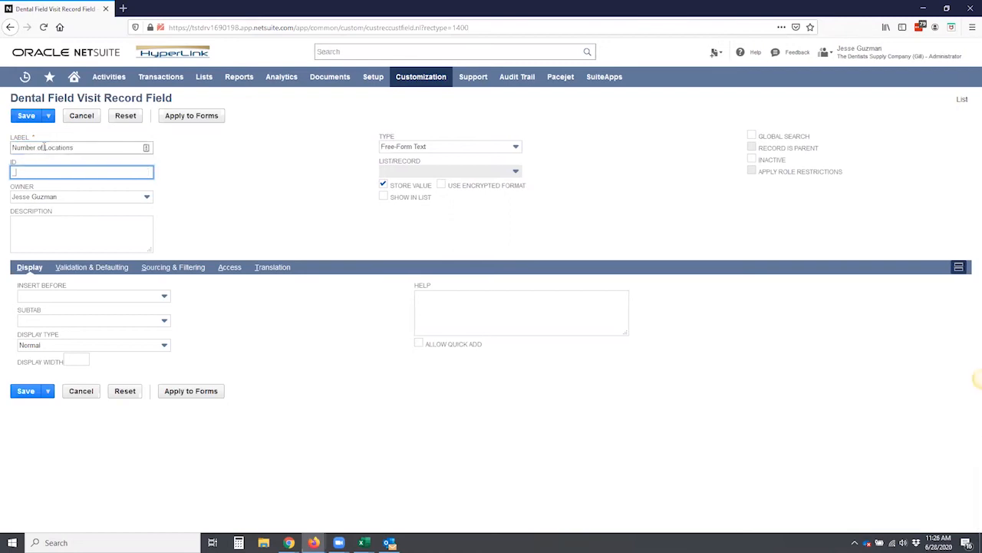
text(_num_loc)
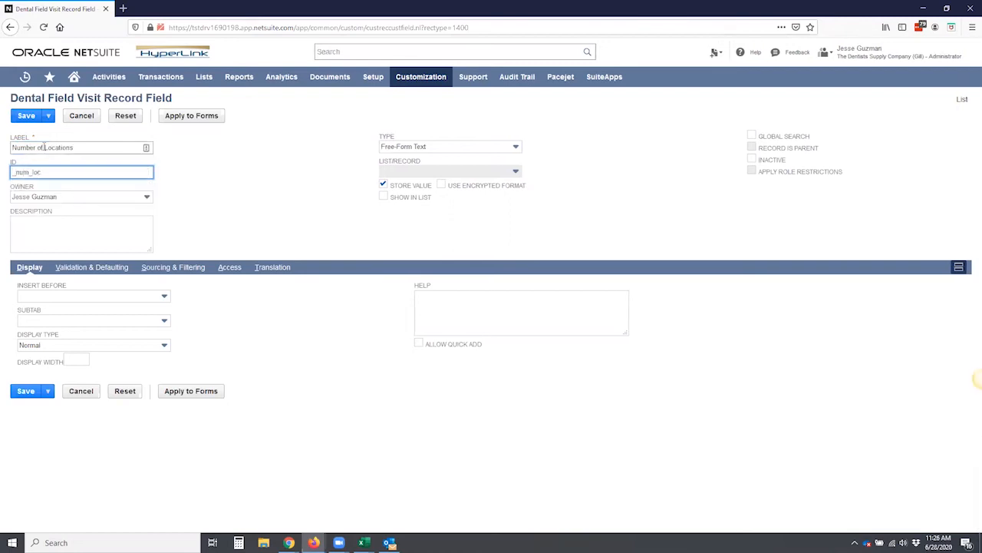
click(449, 147)
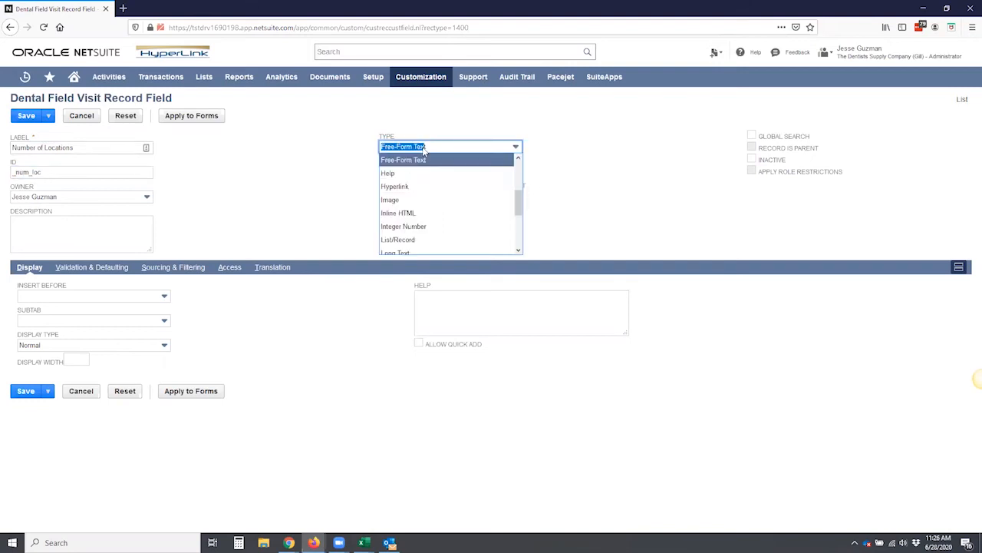
click(404, 226)
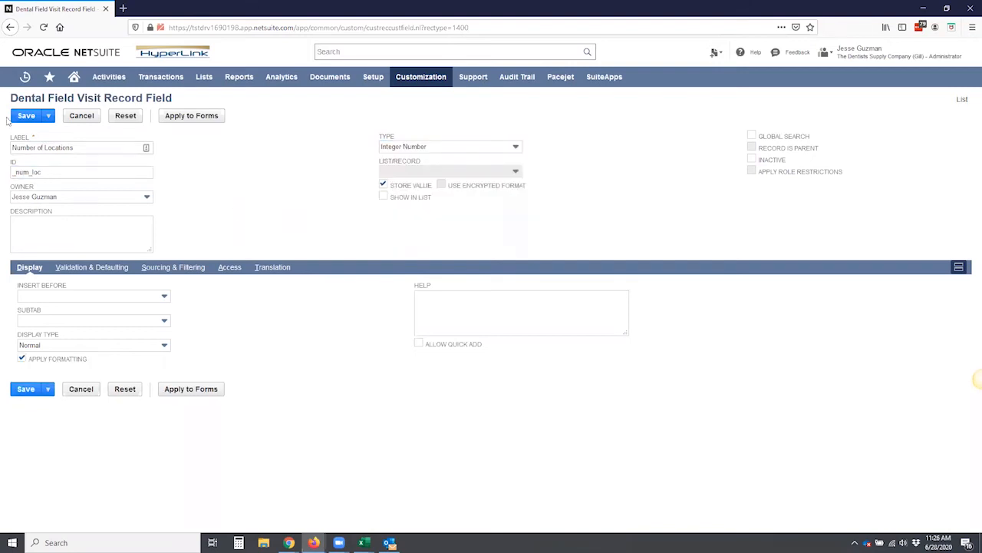
click(25, 115)
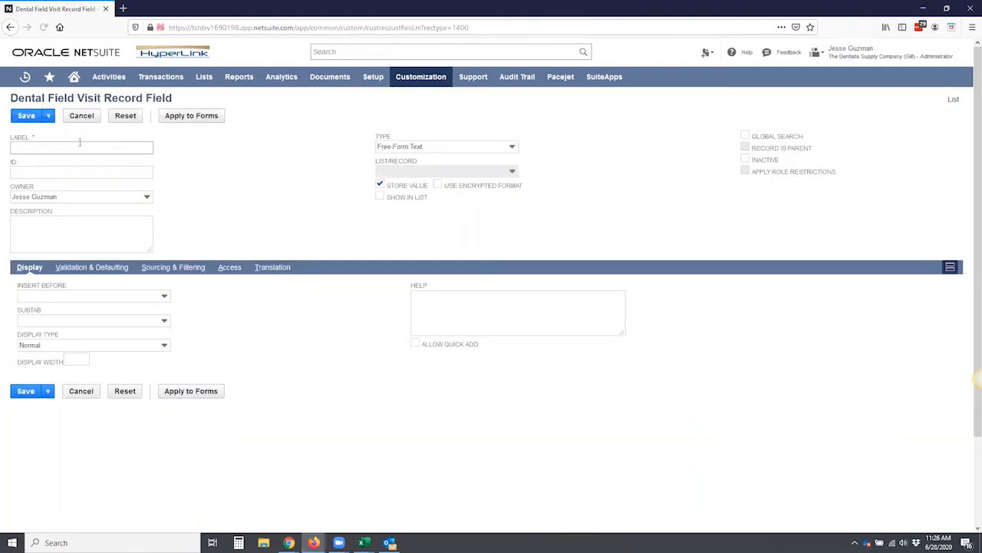
Save field 'Product of Interest' (ID _prod_inter) as List/Record referencing Product Interest.
click(80, 147)
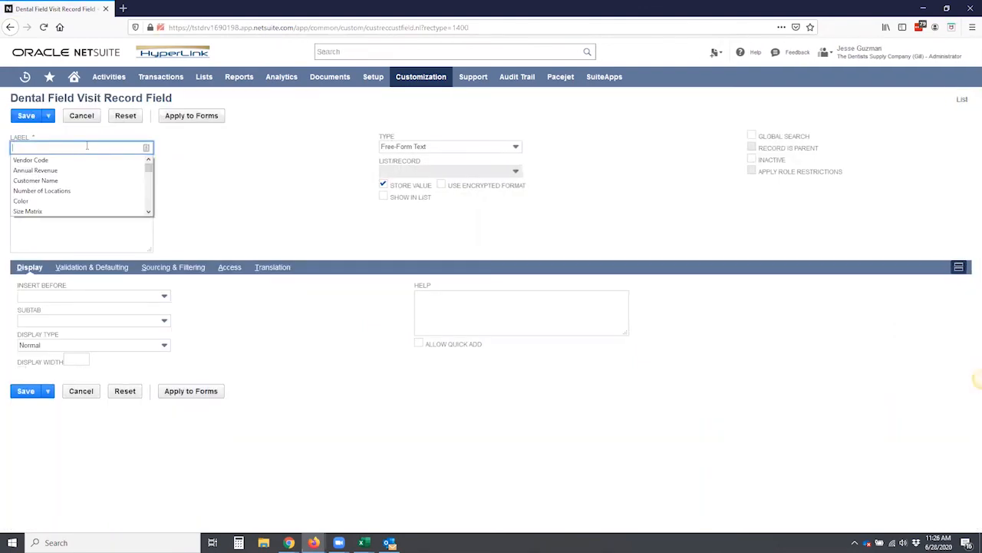
text(Product of Interest)
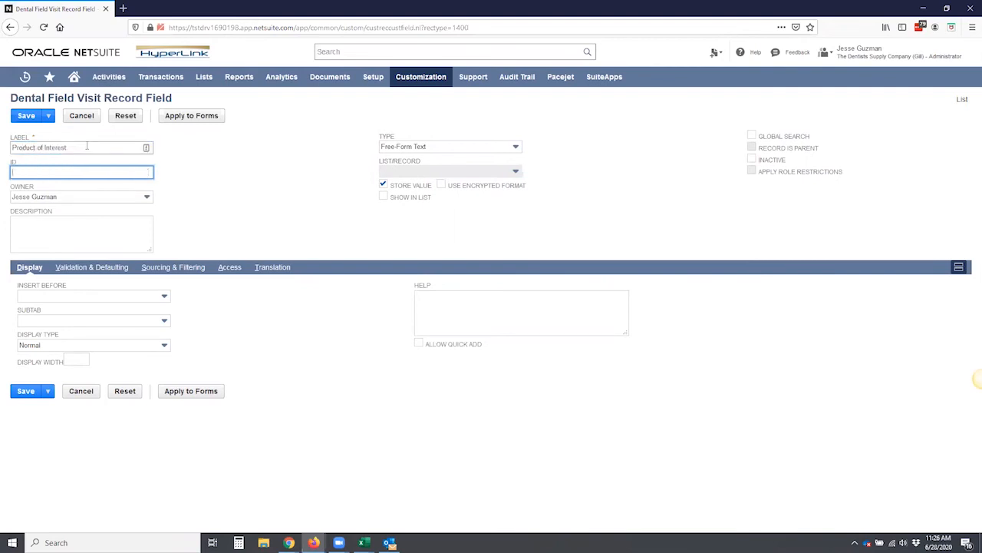
text(_prod_interest)
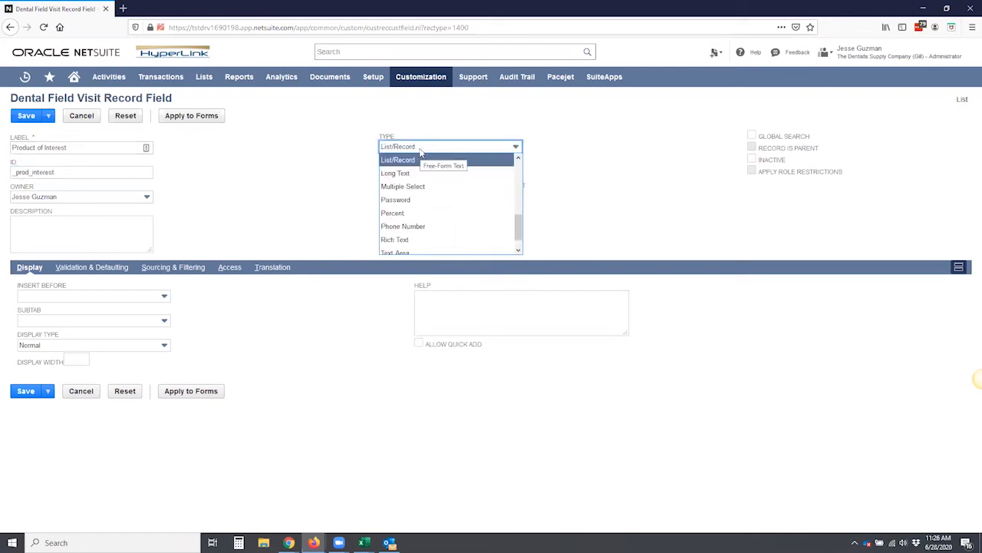
click(397, 160)
text(Product)
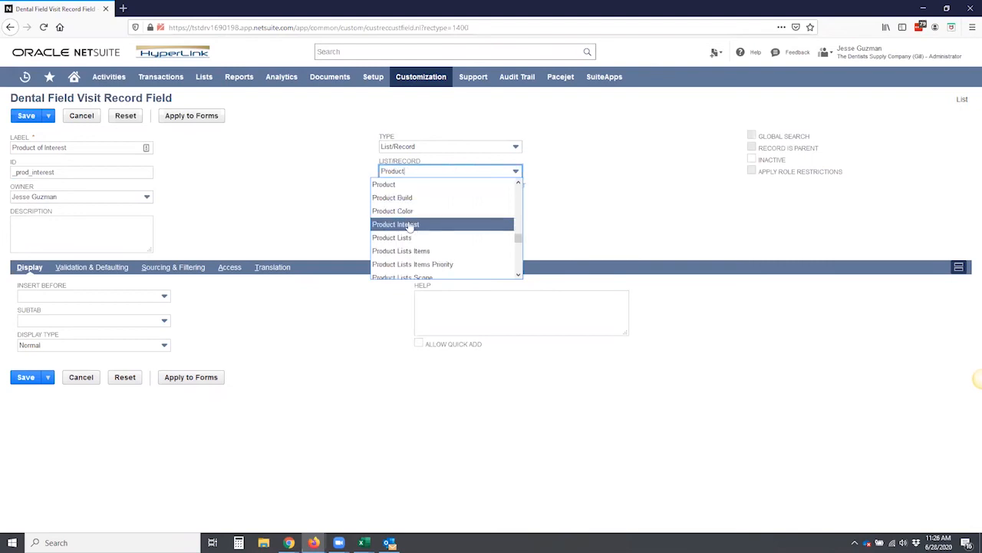
click(395, 224)
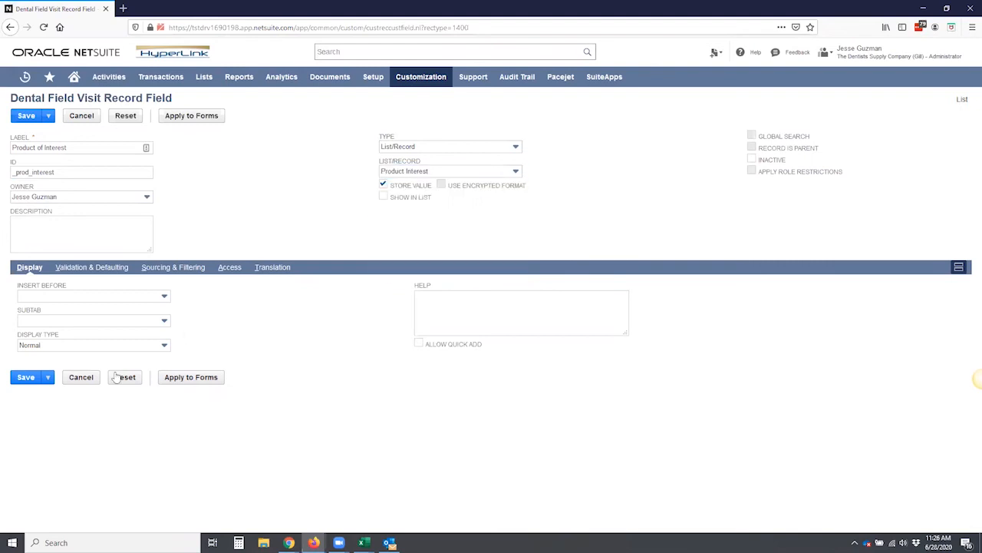
click(25, 377)
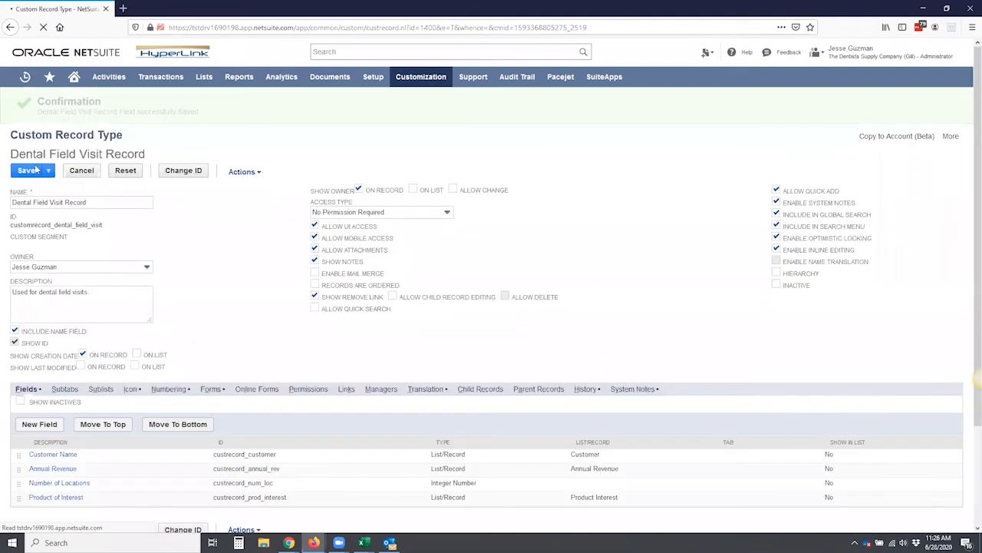
Resubmit the unchanged Dental Field Visit Record type, confirming the 'record has not changed' prompt.
click(26, 170)
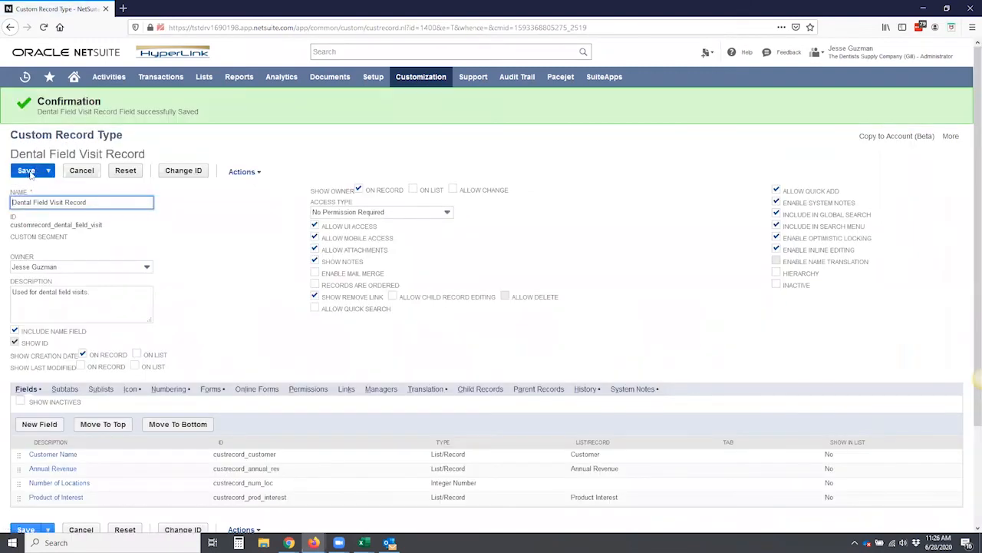
click(26, 170)
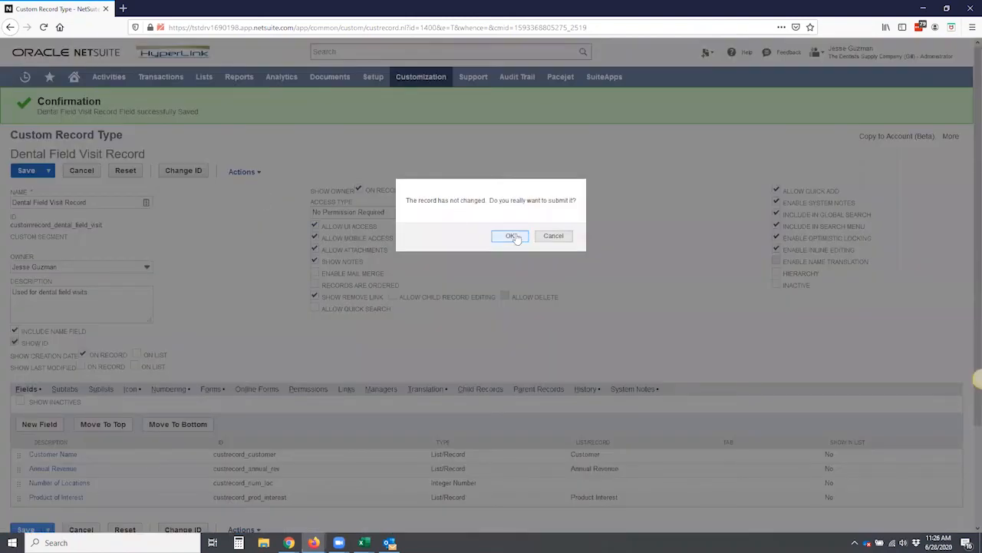
click(511, 235)
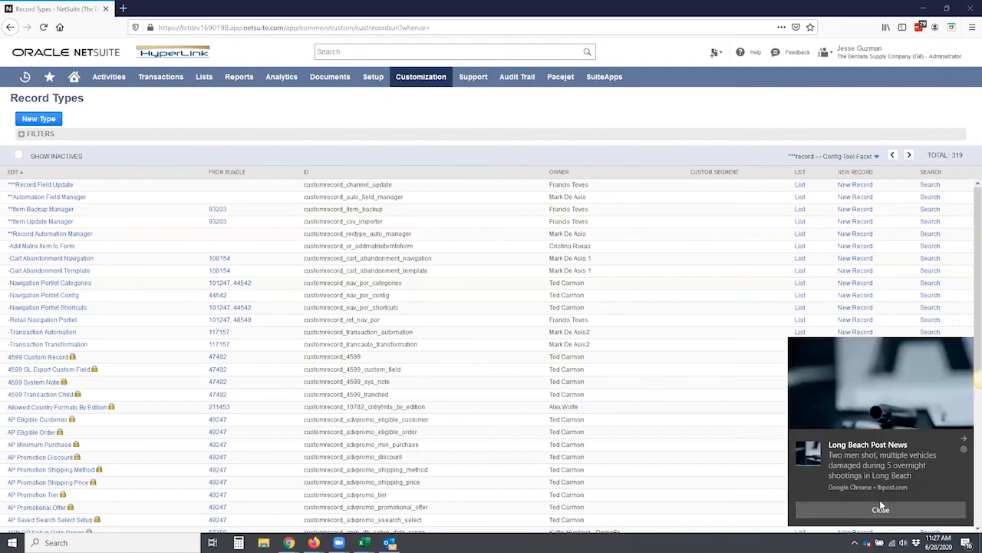
Dismiss the news notification and start a new Dental Field Visit Record entry.
click(880, 508)
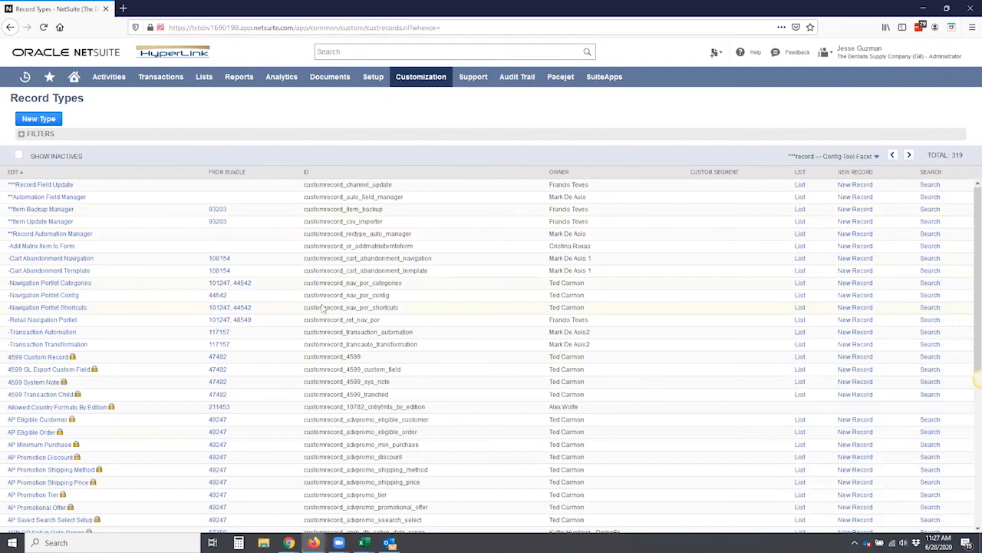
mouse_move(121, 129)
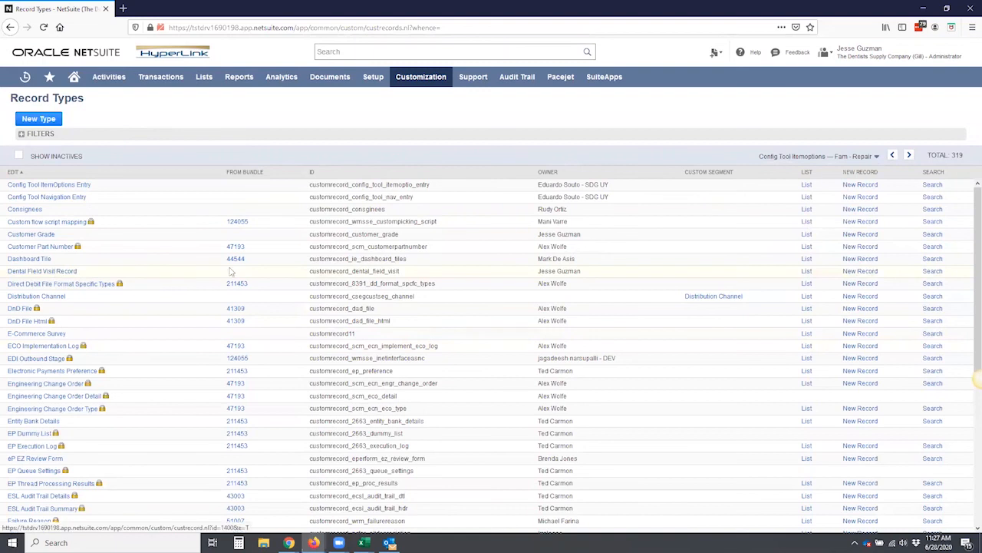
mouse_move(119, 283)
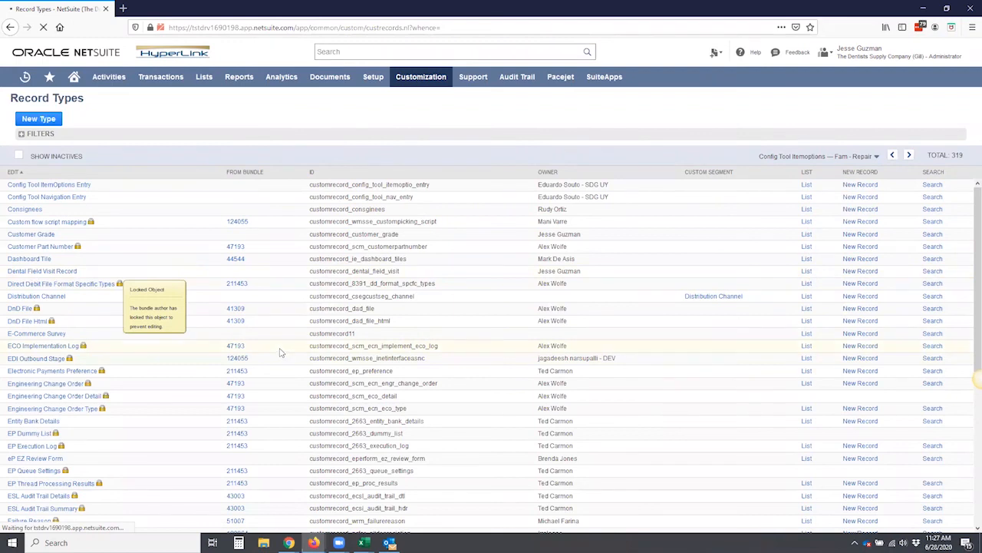
click(42, 271)
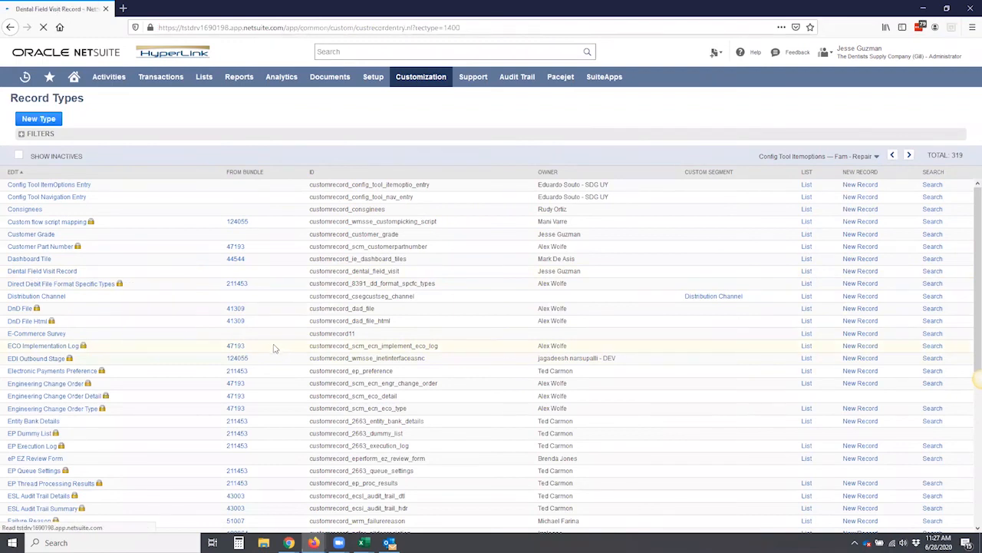
Name the new entry 'June 28 Dental inc Field' and save it as DFV7.
click(860, 270)
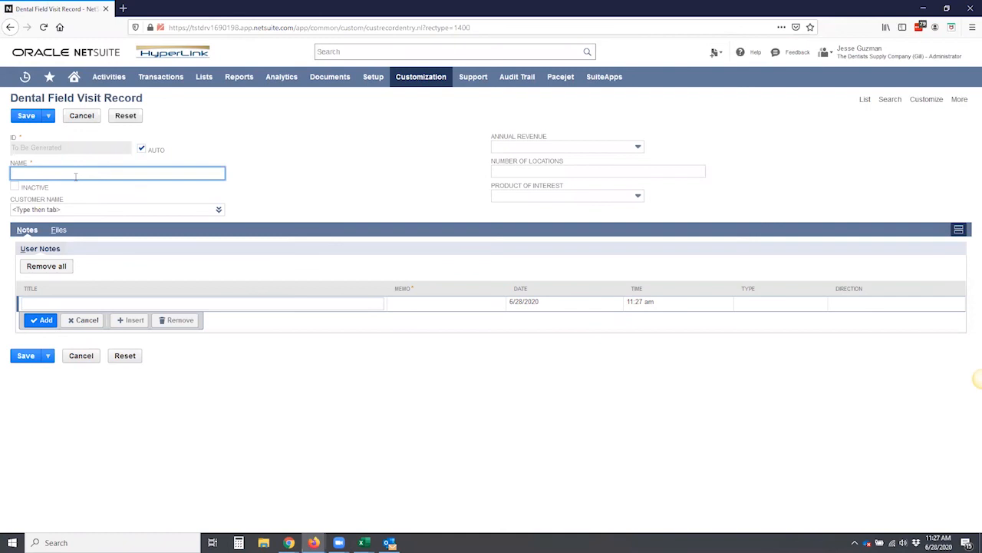
text(Jun)
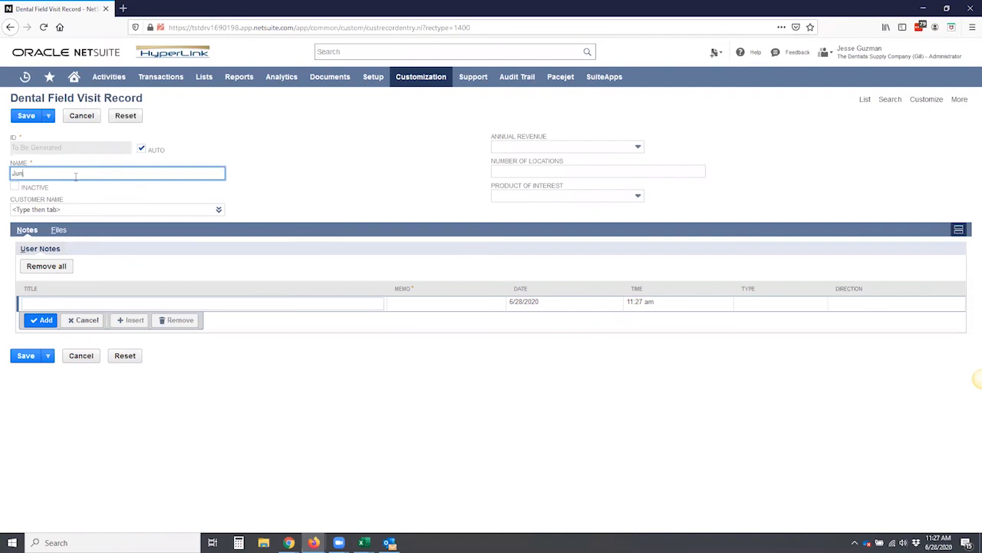
text(e 28)
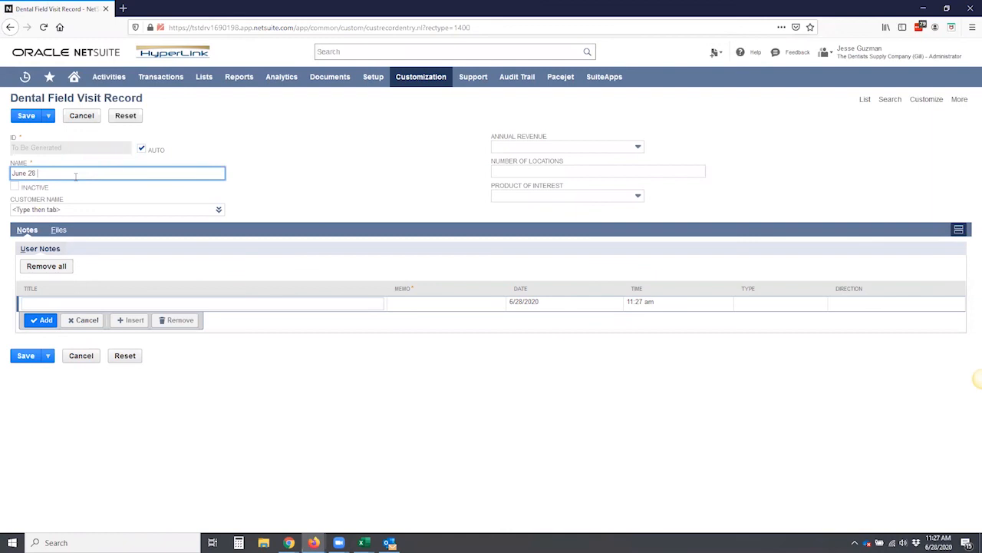
text(Dental inc Field)
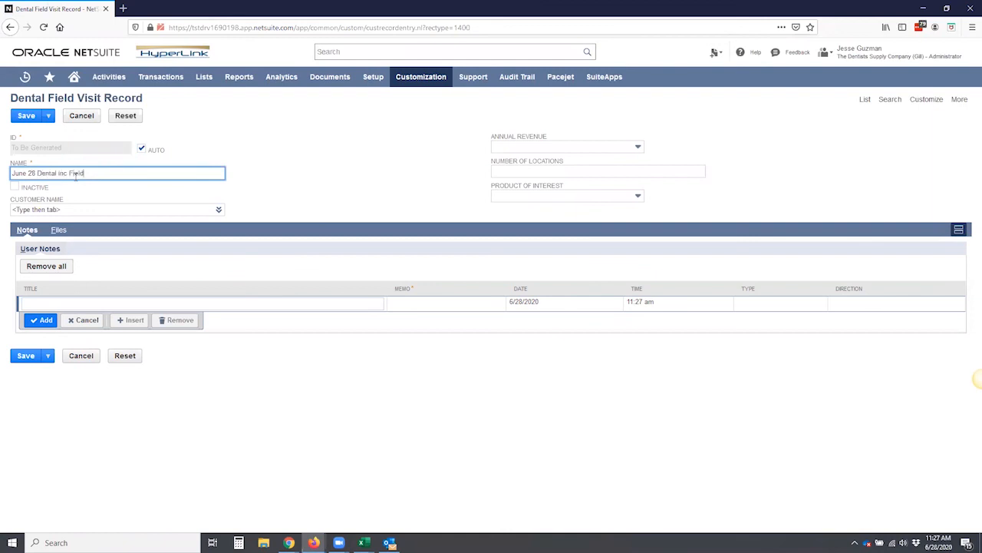
click(25, 115)
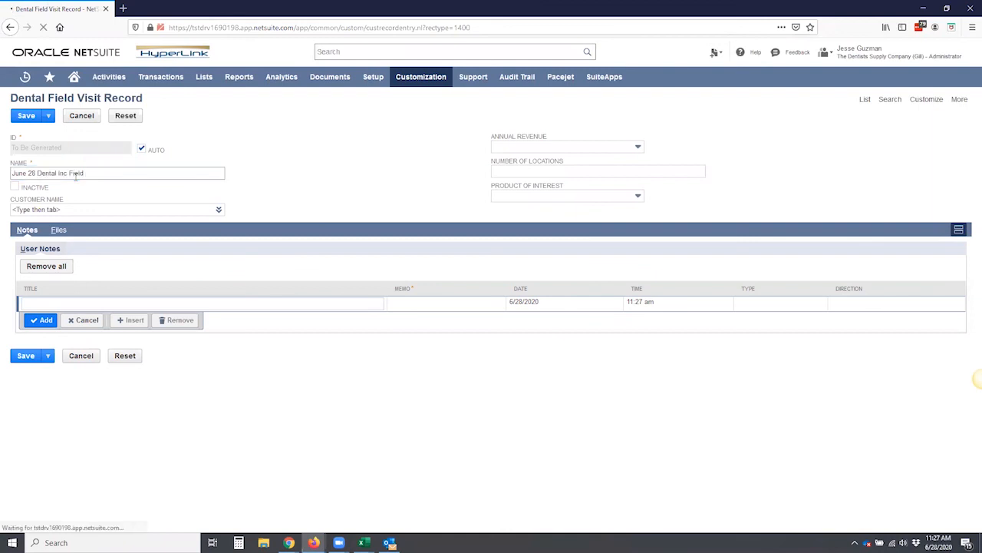
click(25, 116)
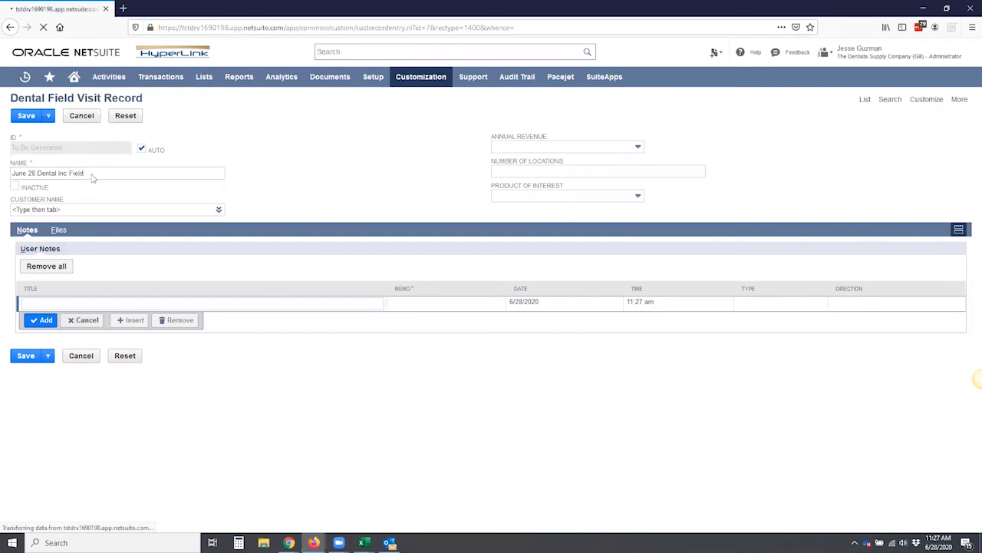
click(26, 115)
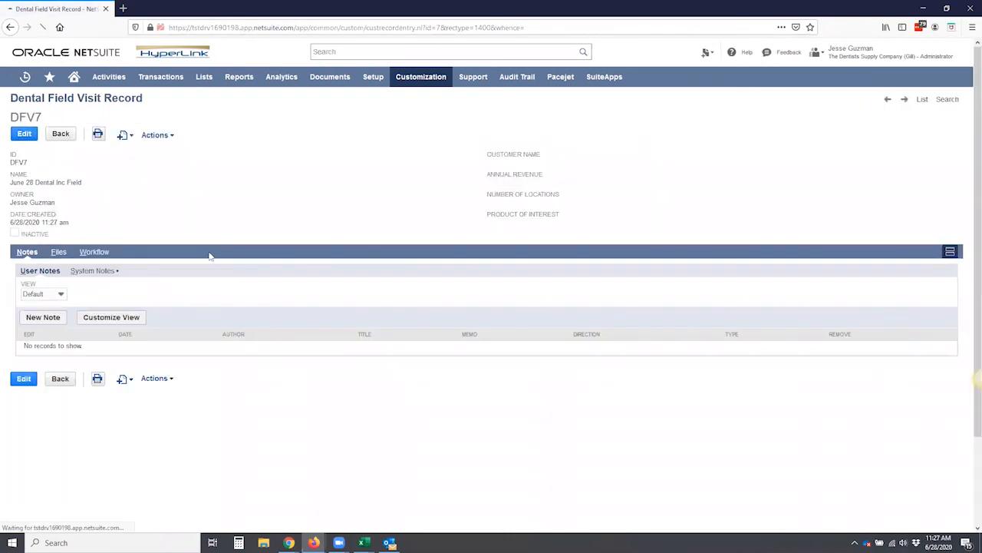
Edit DFV7: customer JG - Acme Sys Inc, revenue under $5 million, 5 locations, Electronic Equipment; save.
click(23, 133)
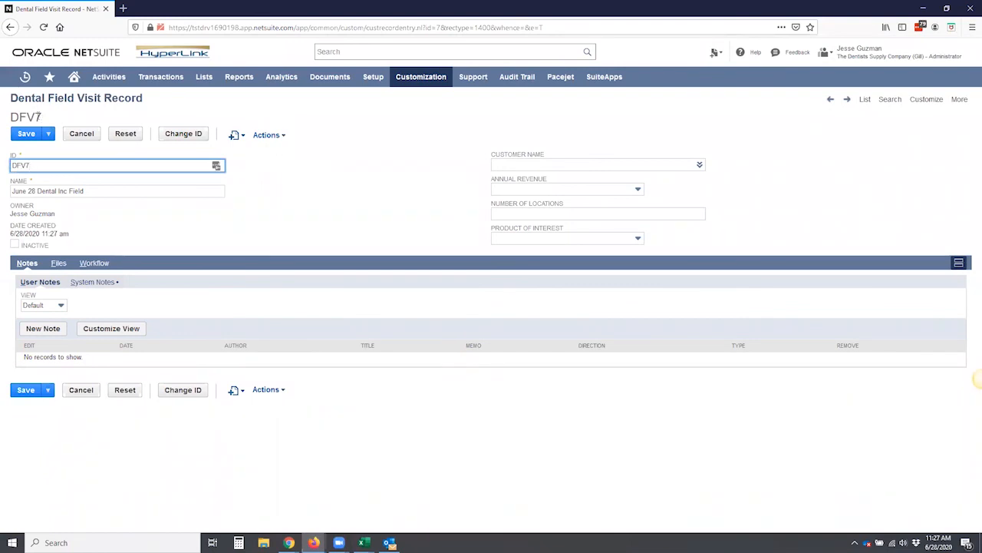
click(595, 165)
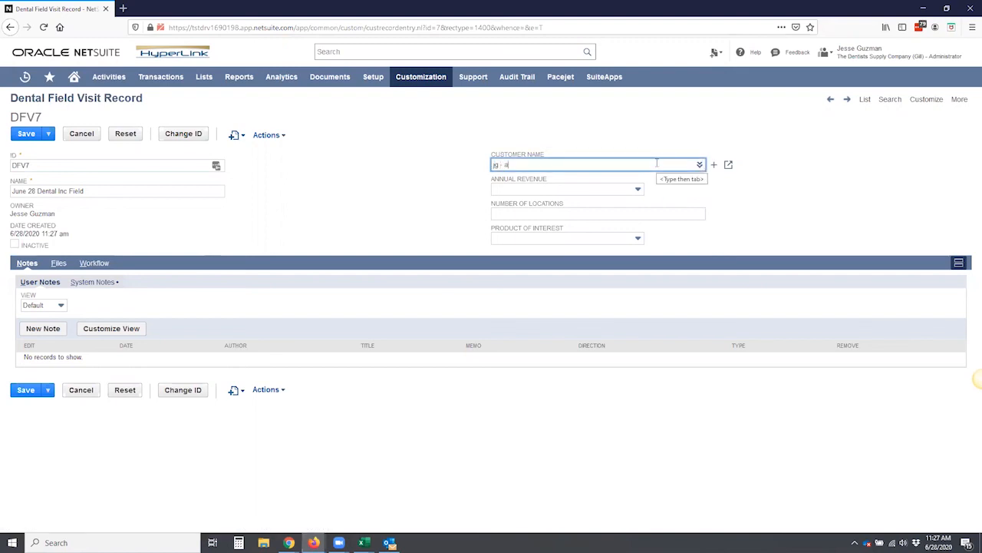
text(acme)
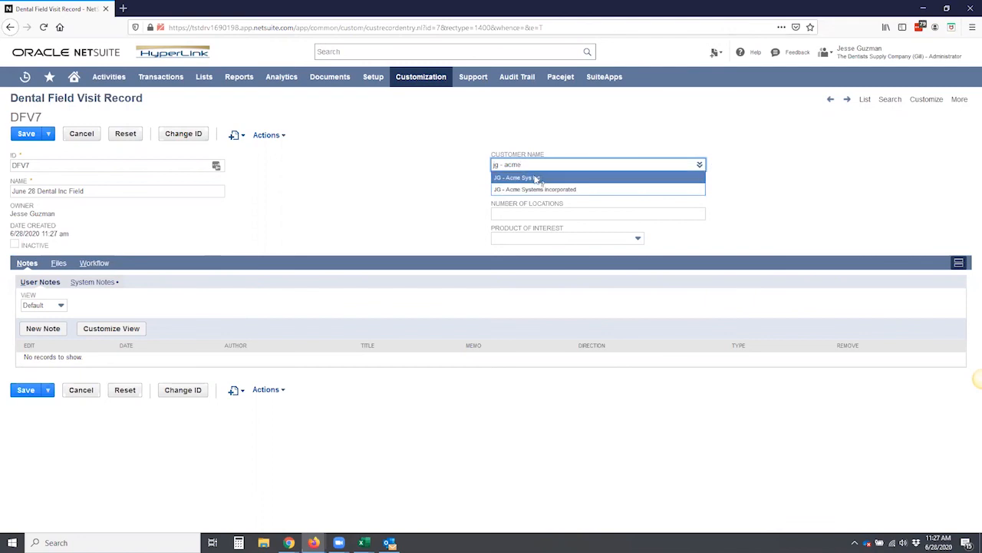
click(538, 178)
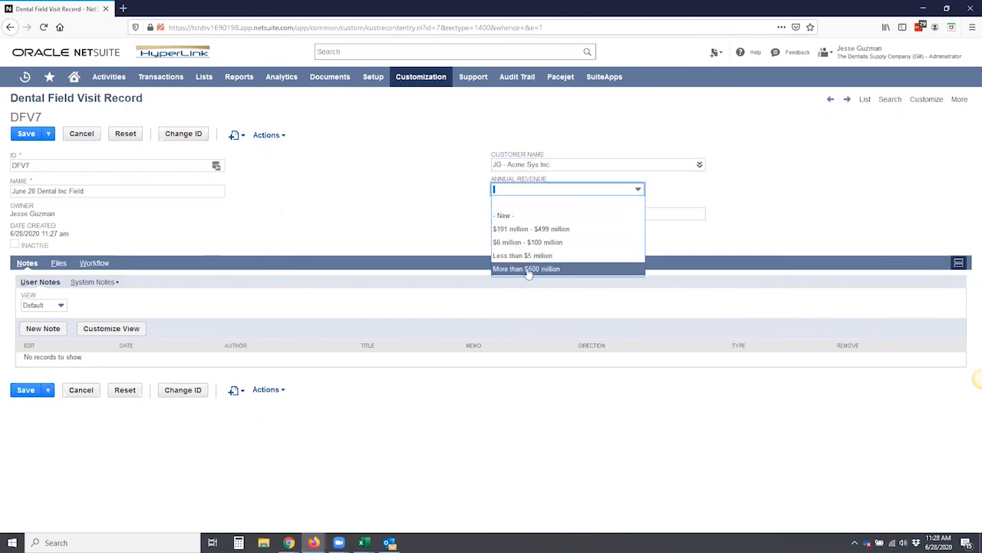
click(523, 255)
text(5)
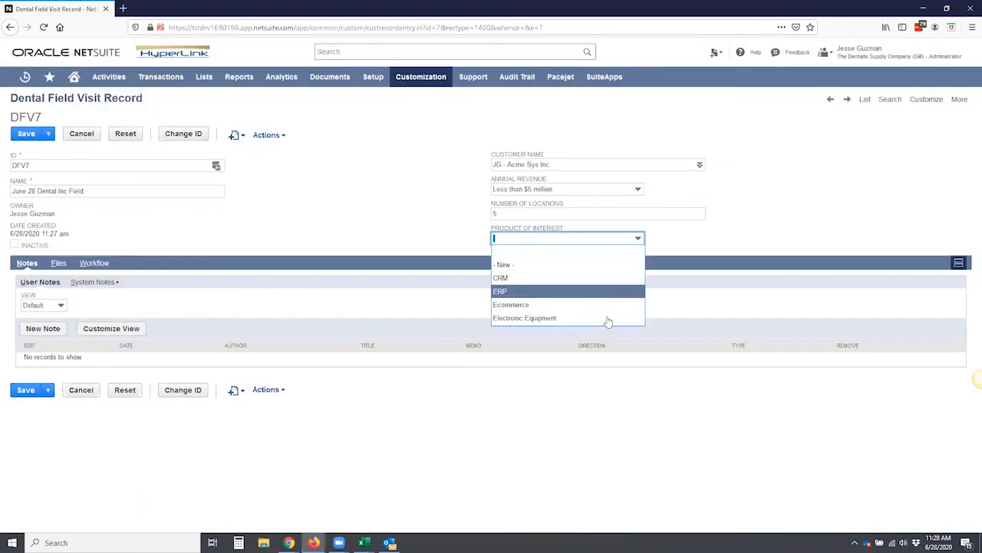
click(525, 318)
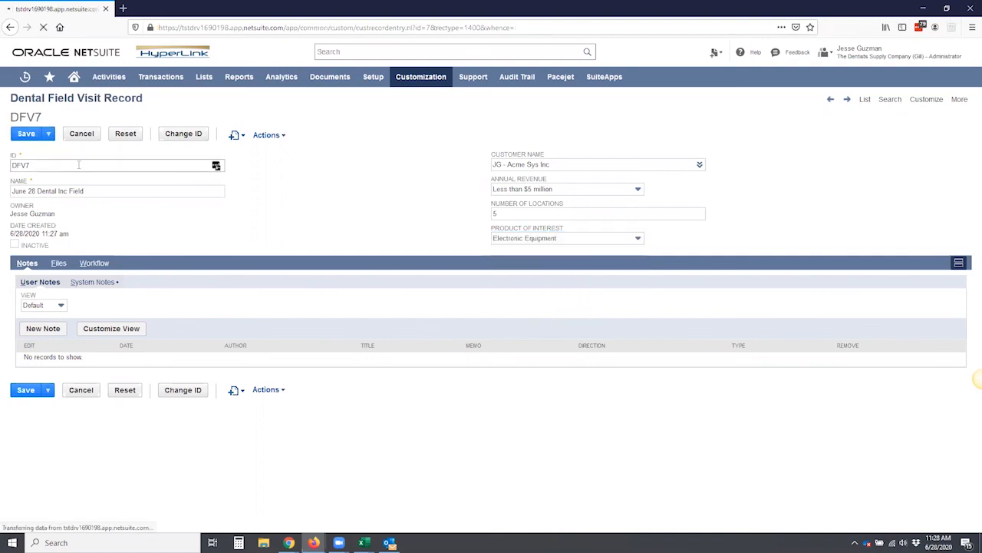
click(25, 132)
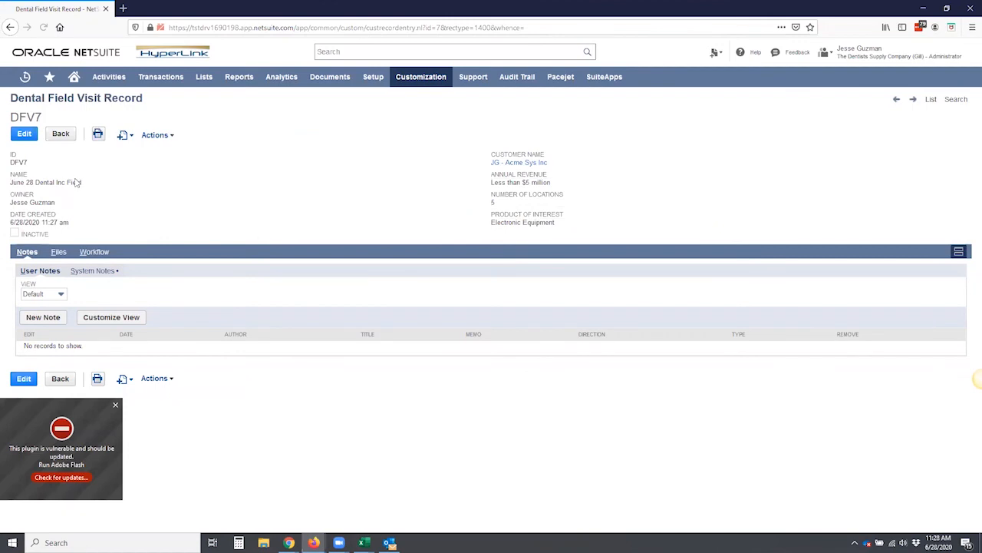
click(115, 404)
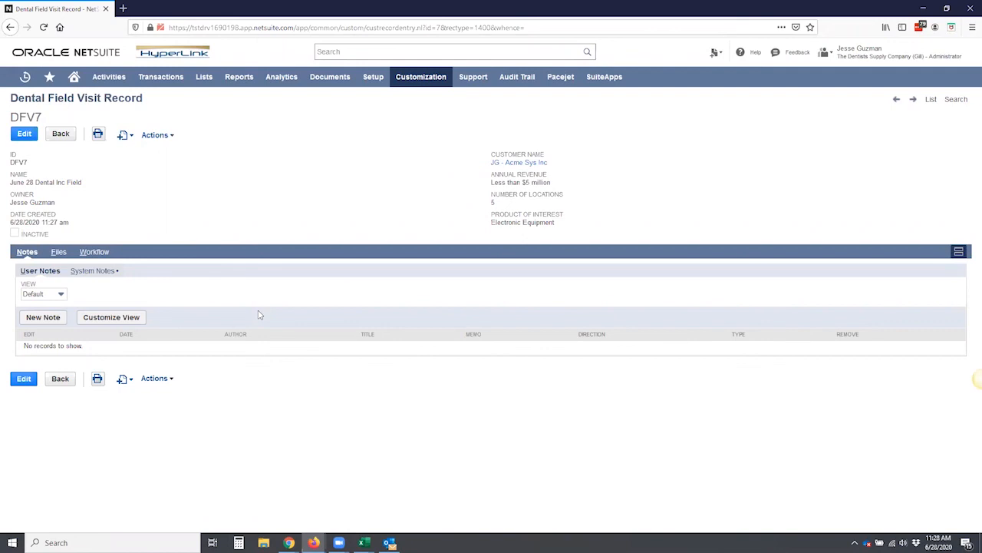
mouse_move(721, 449)
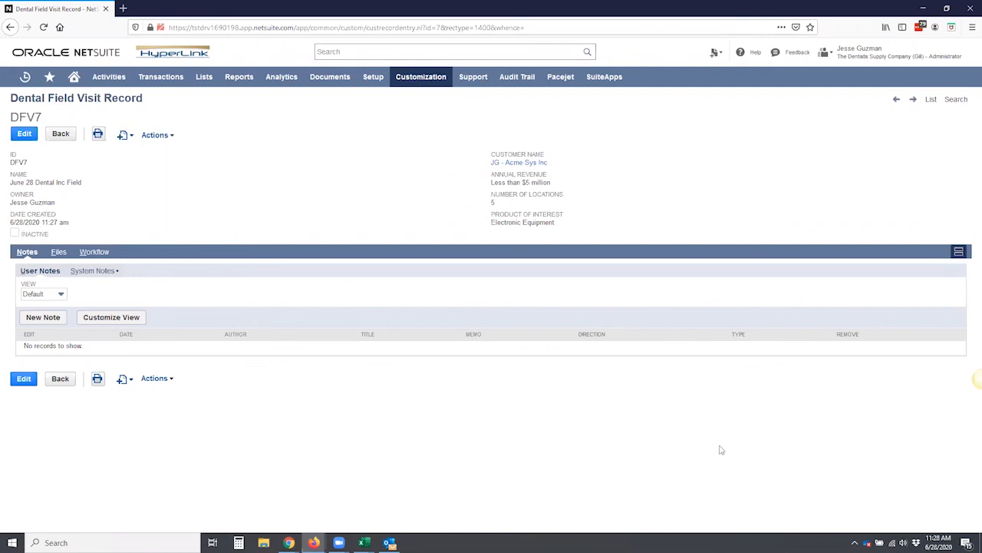
mouse_move(718, 477)
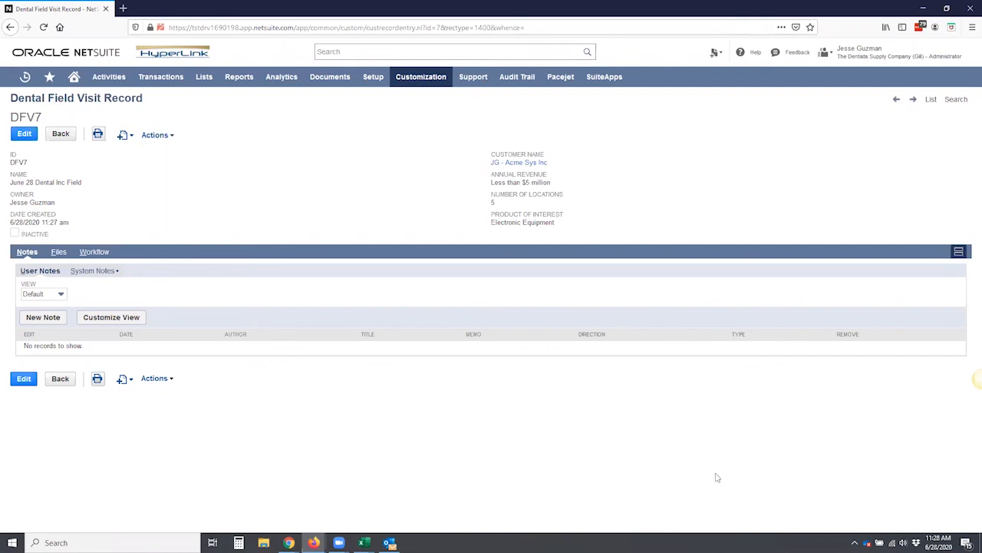